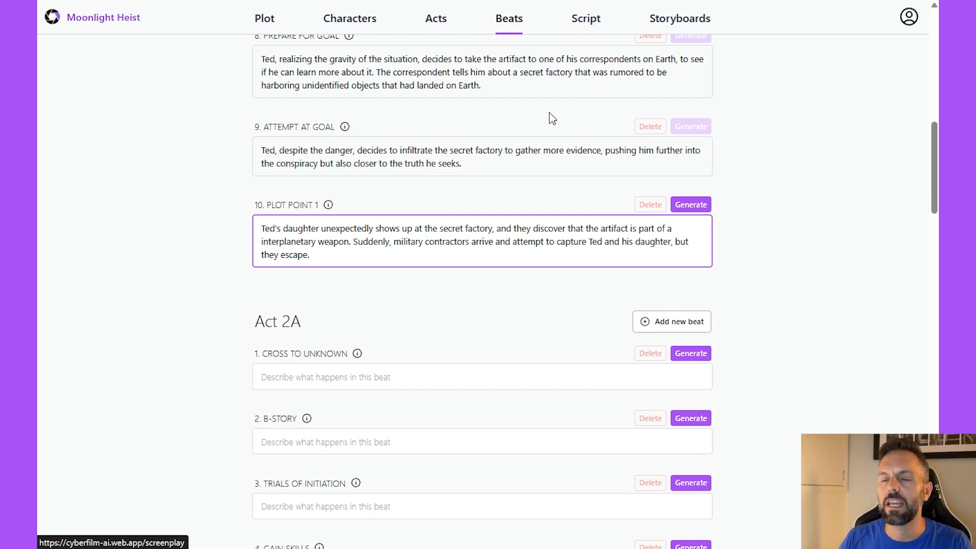
Open the screenplay editor and type the trial heading 'INT. MOON BASE - DAY'.
scroll(up, 3)
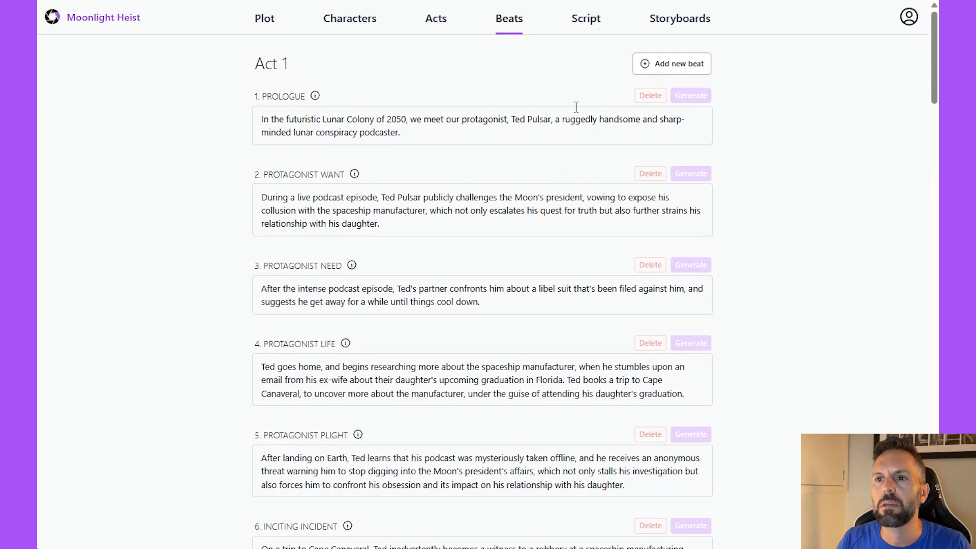
click(589, 19)
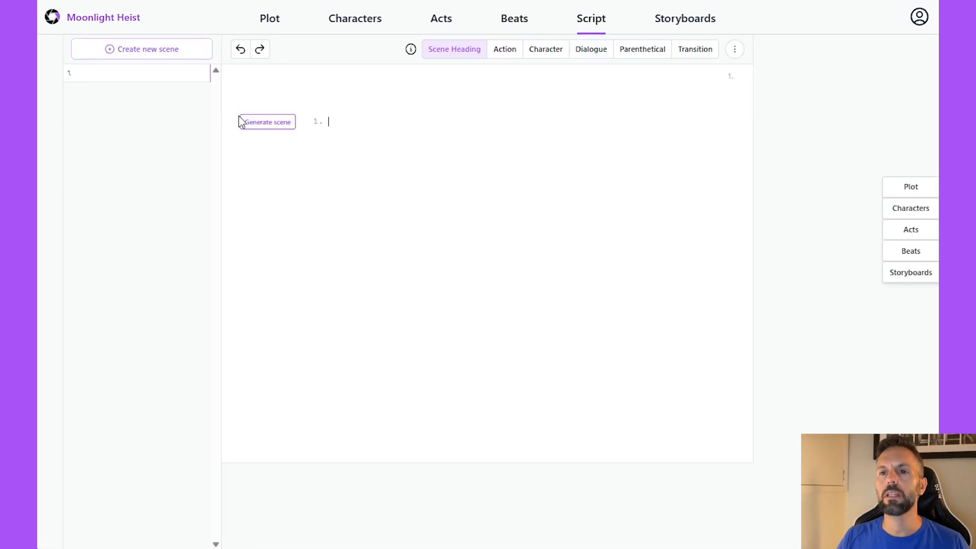
mouse_move(235, 175)
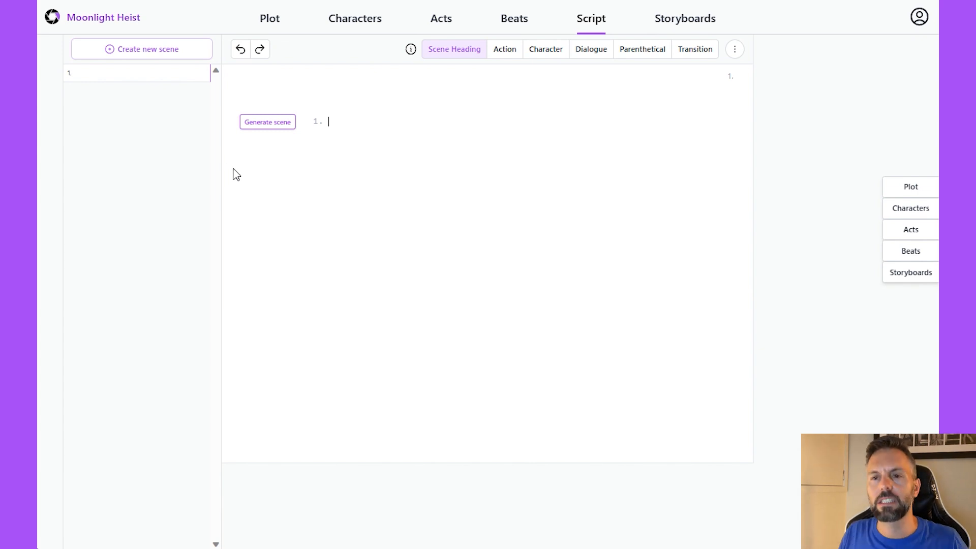
mouse_move(474, 49)
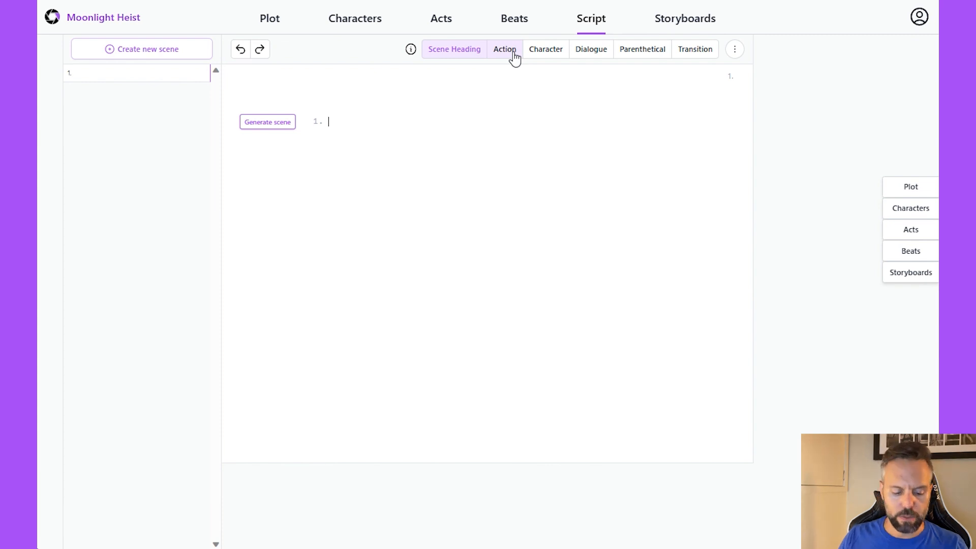
text(EXT)
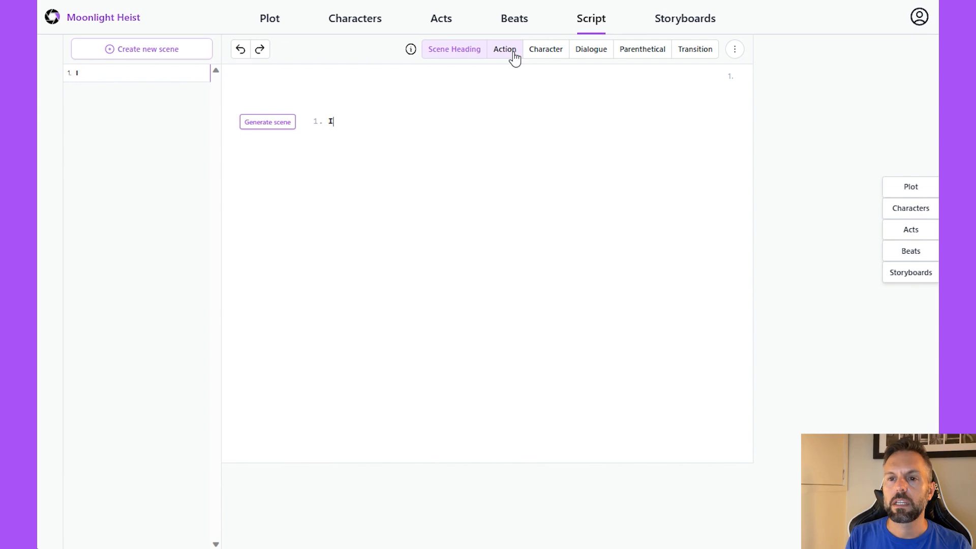
text(INT. MOON)
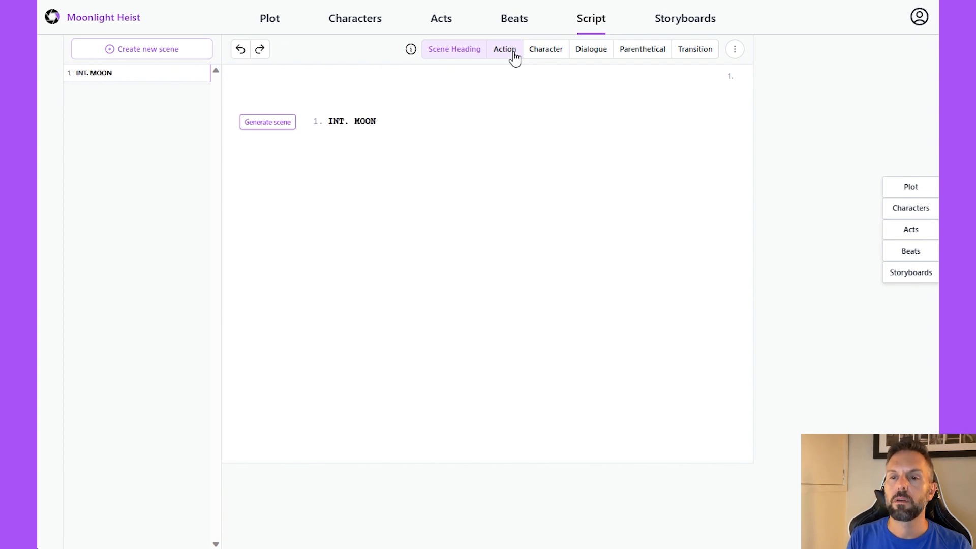
text(BASE - DAY)
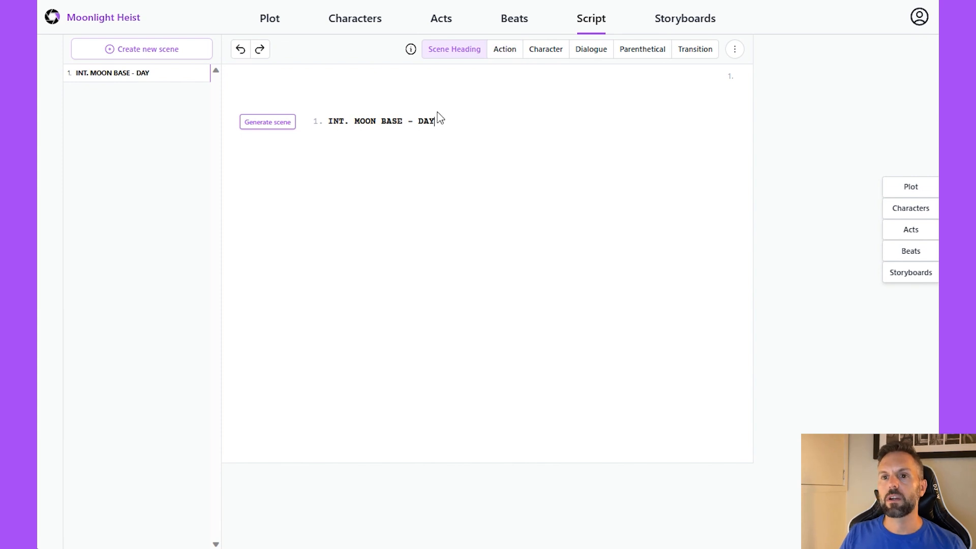
mouse_move(500, 69)
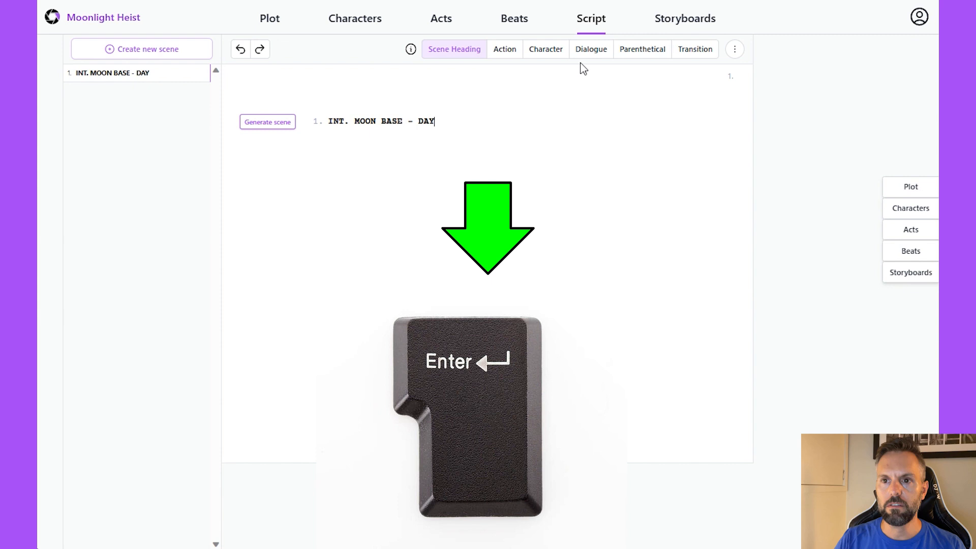
Add the trial action line 'Ted is cool.' below the heading.
key(Return)
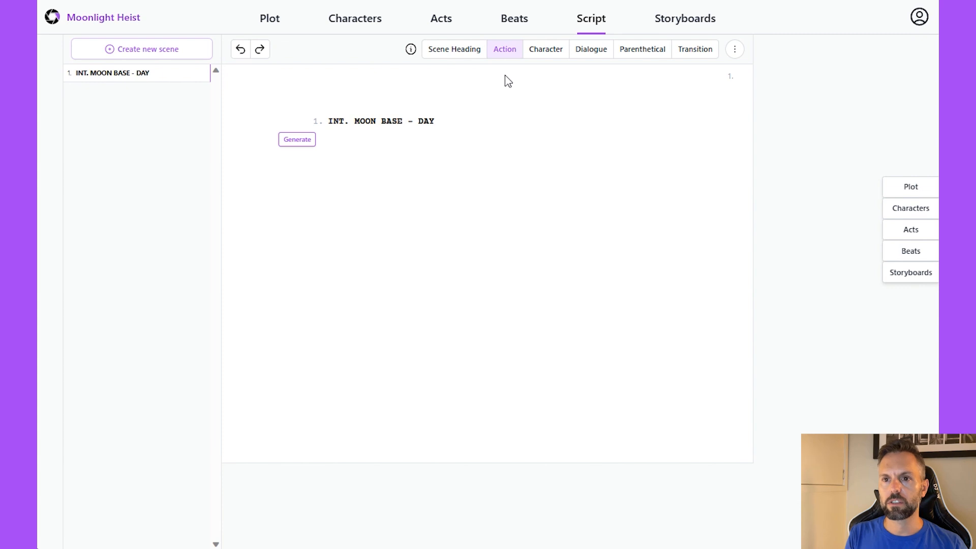
text(Ted)
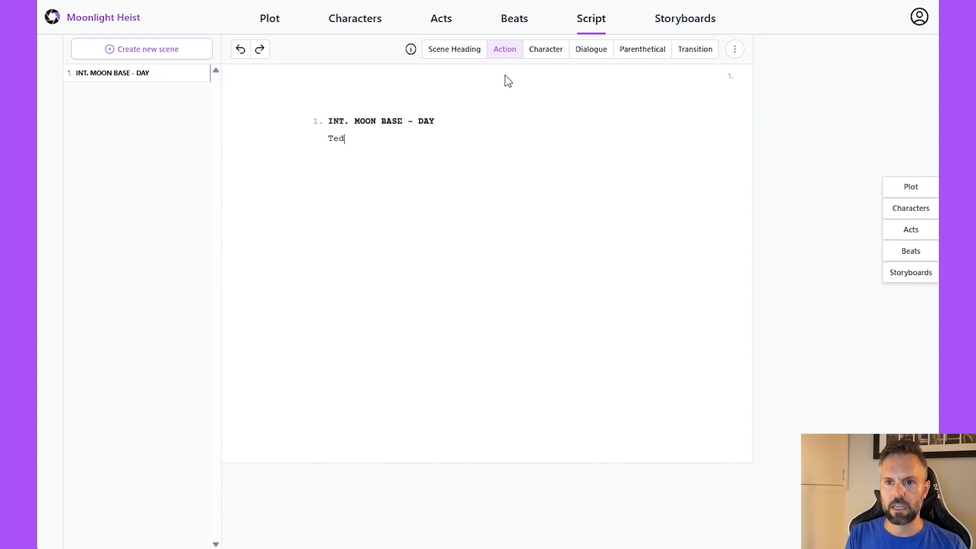
text(is cool.)
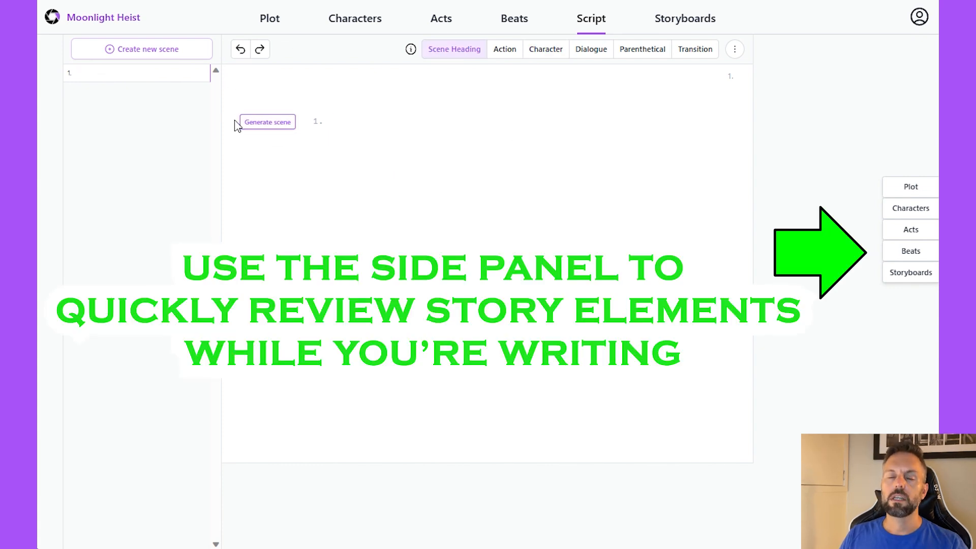
mouse_move(293, 126)
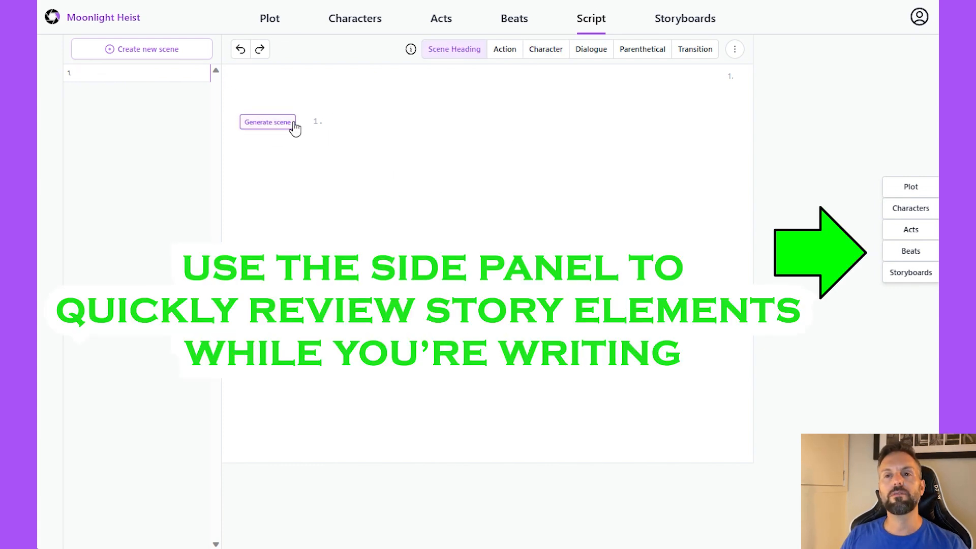
click(910, 251)
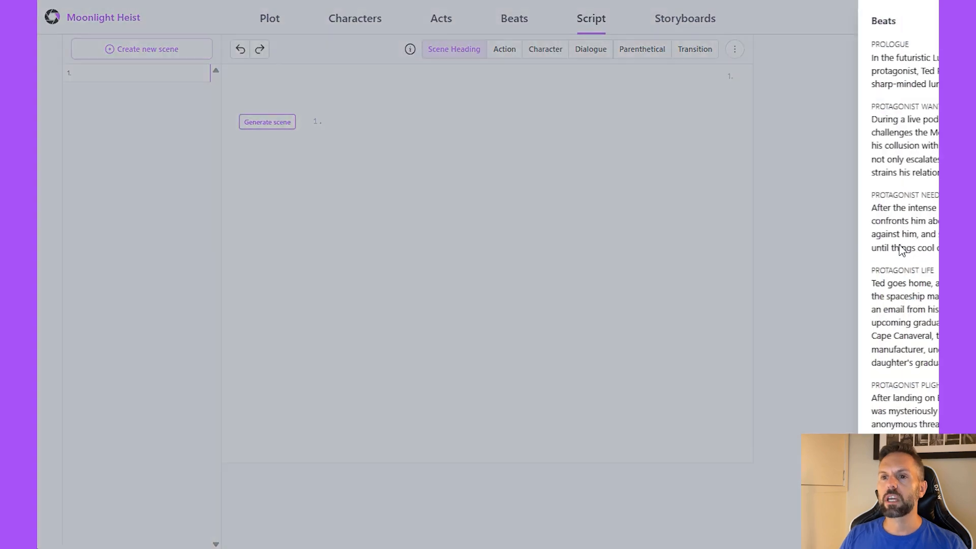
scroll(down, 3)
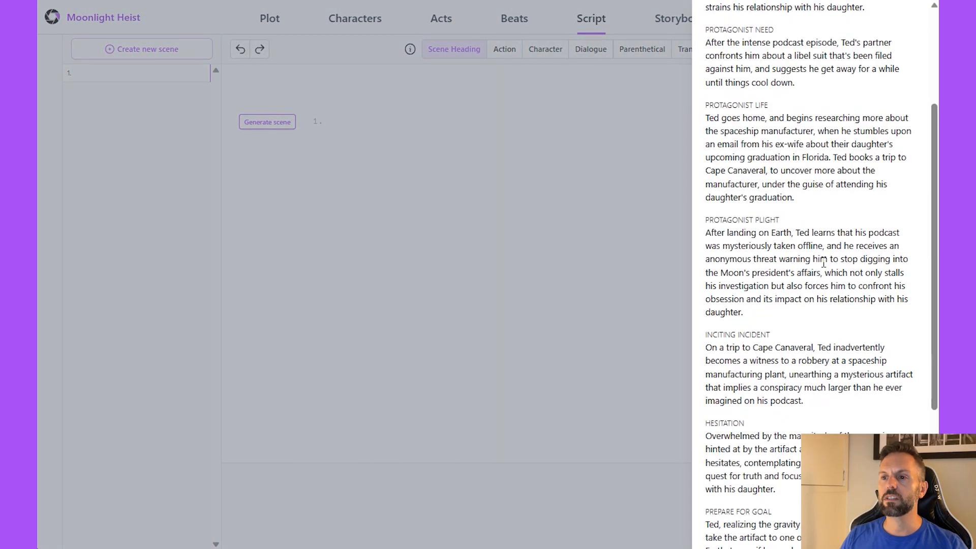
scroll(up, 3)
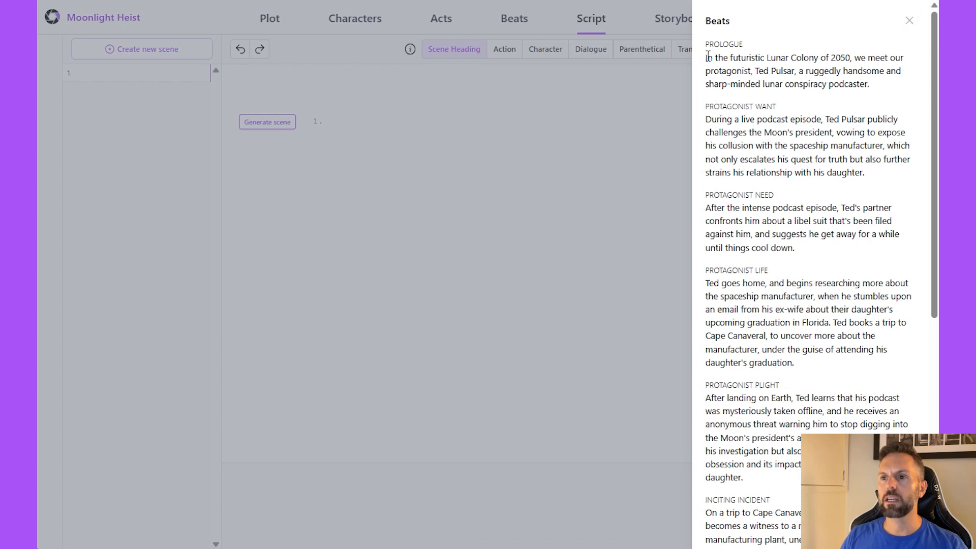
mouse_move(363, 137)
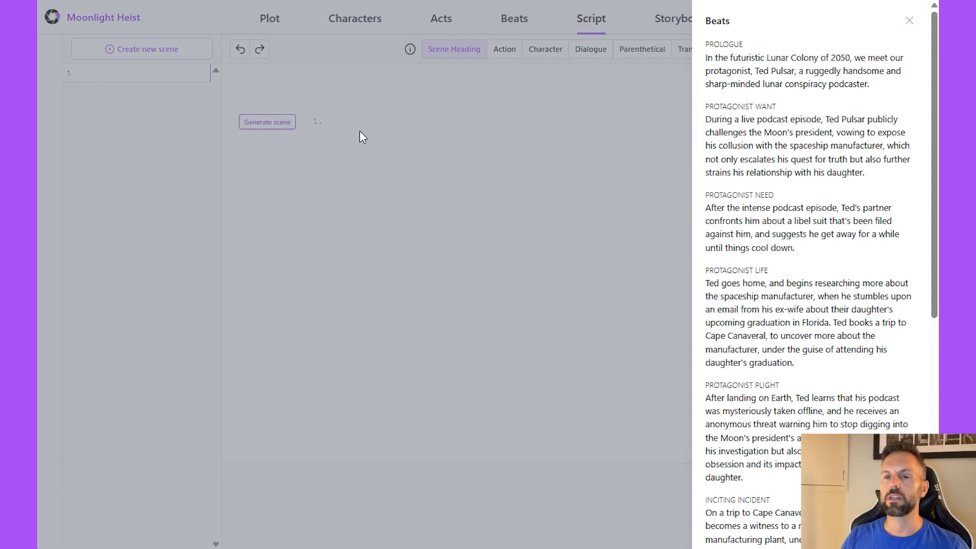
click(909, 20)
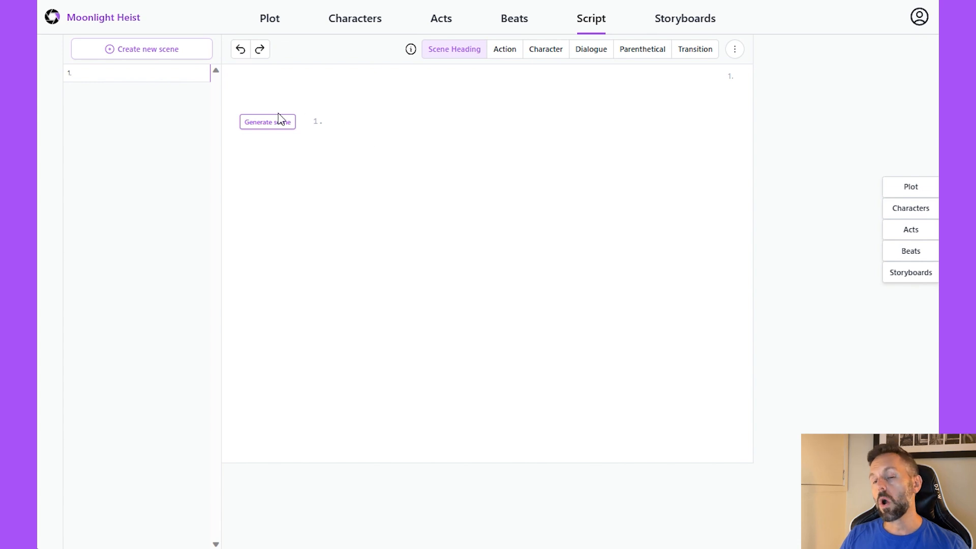
Generate a draft first scene with Include beat ticked and the Prologue beat selected.
click(266, 121)
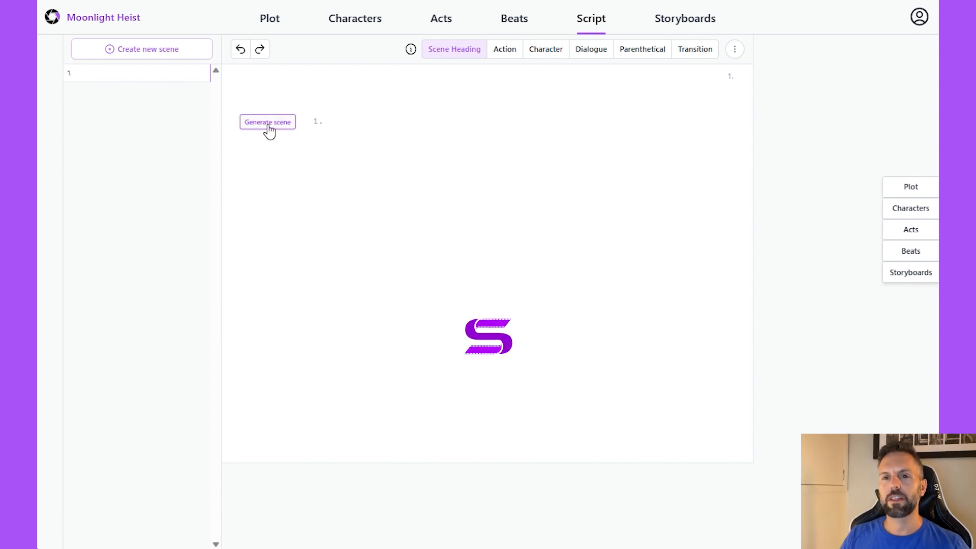
click(267, 122)
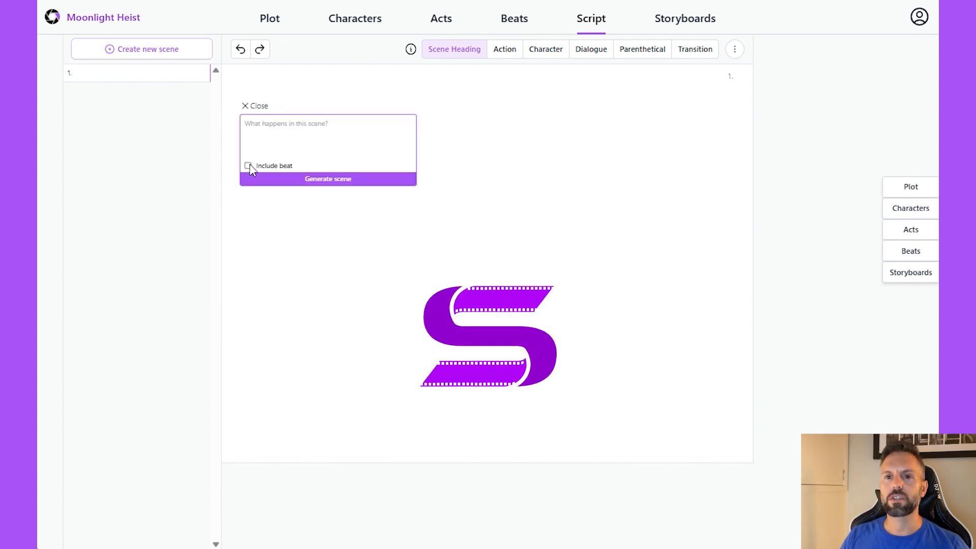
click(249, 165)
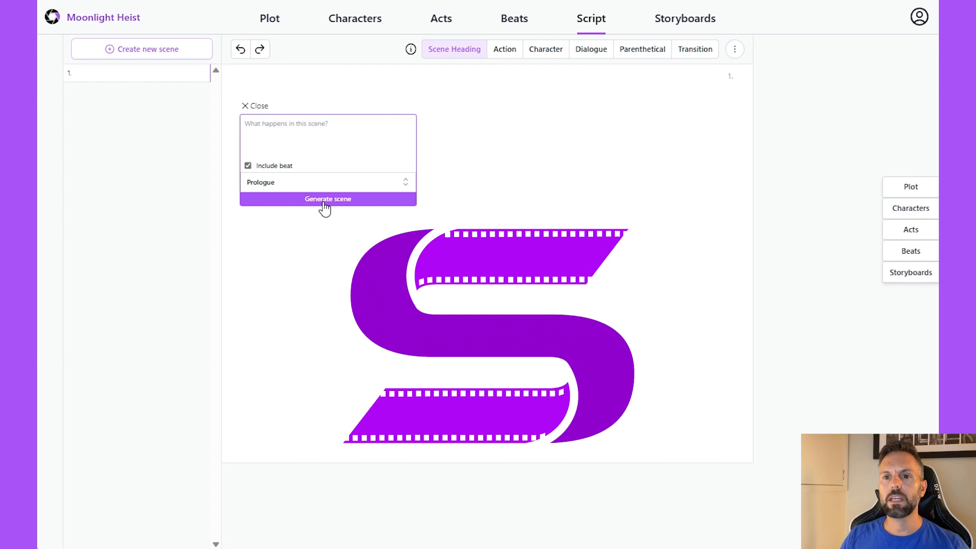
click(328, 199)
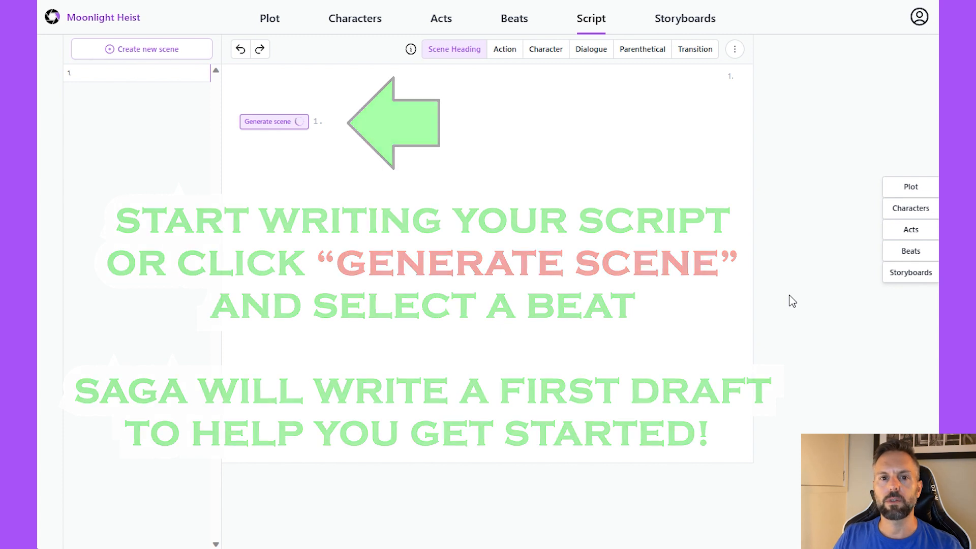
click(270, 121)
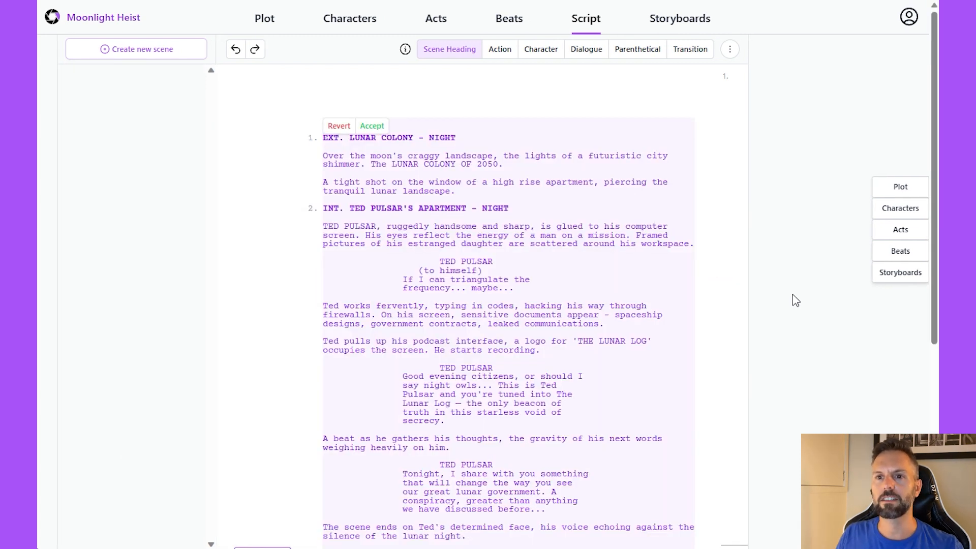
Accept the generated Prologue scene and delete 'OF 2050' from the colony description.
click(372, 126)
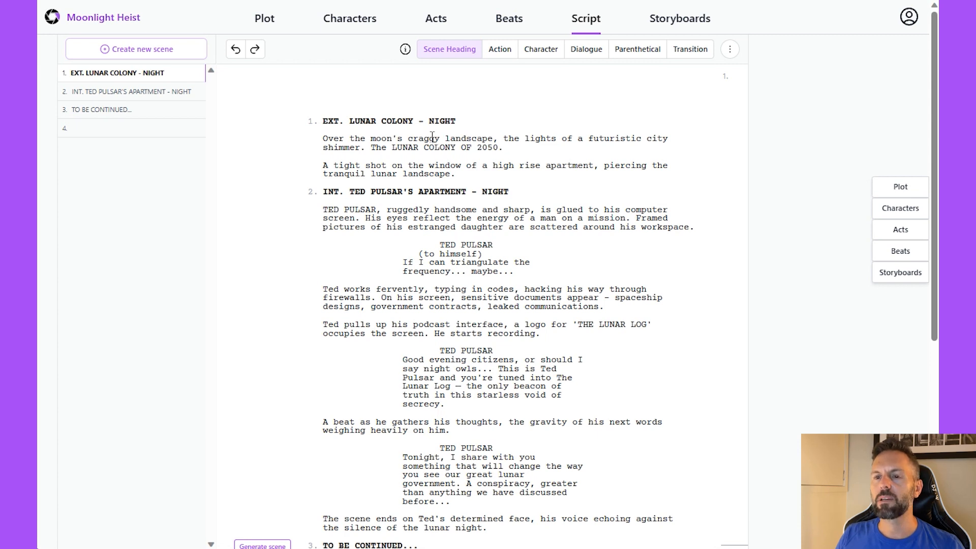
right_click(425, 138)
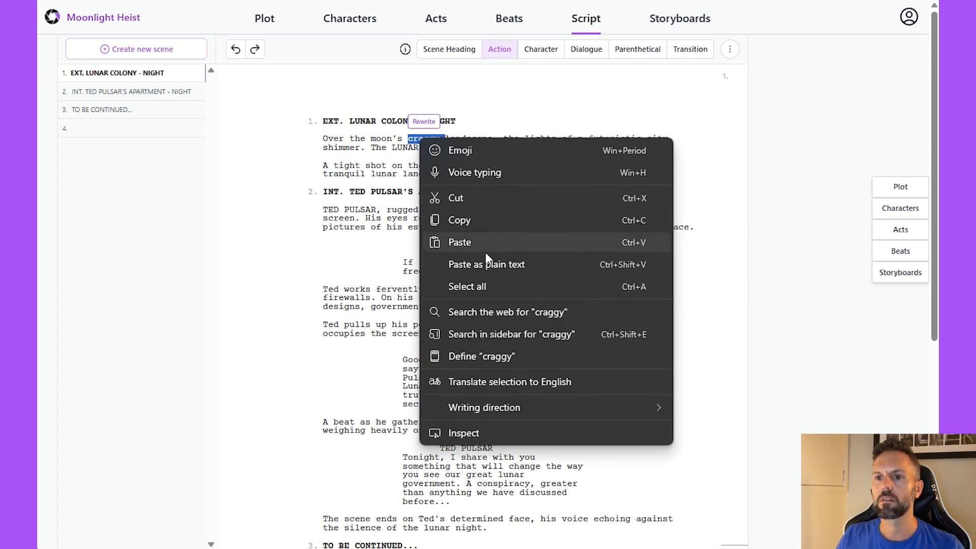
click(507, 312)
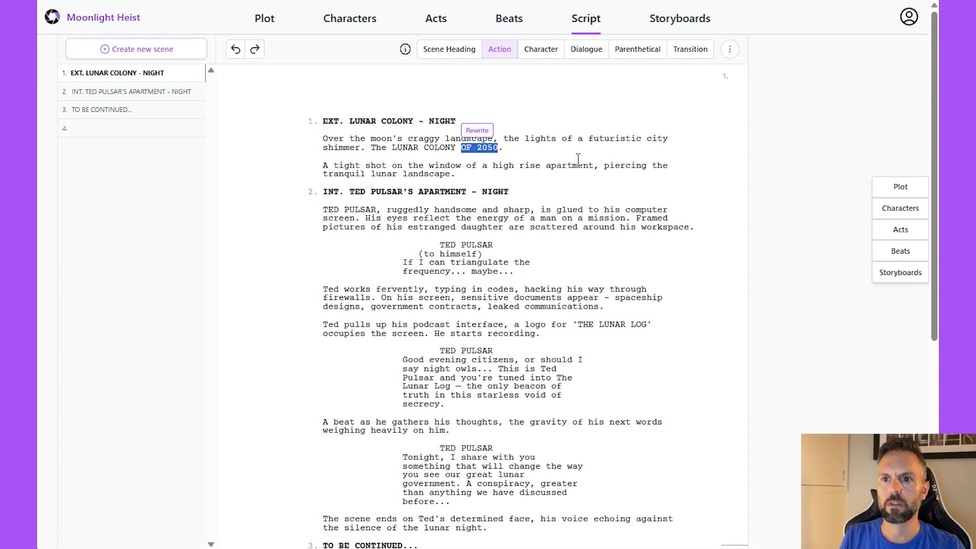
key(Delete)
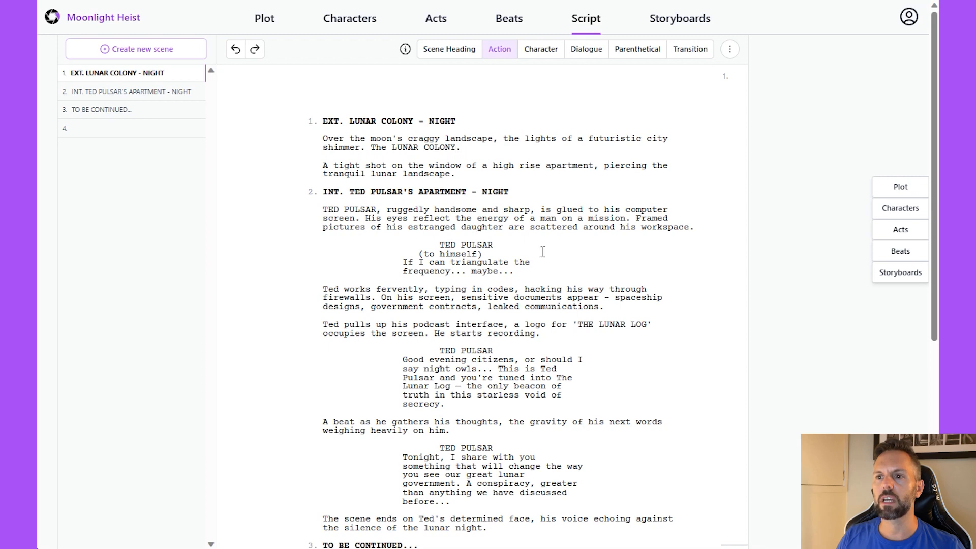
scroll(down, 3)
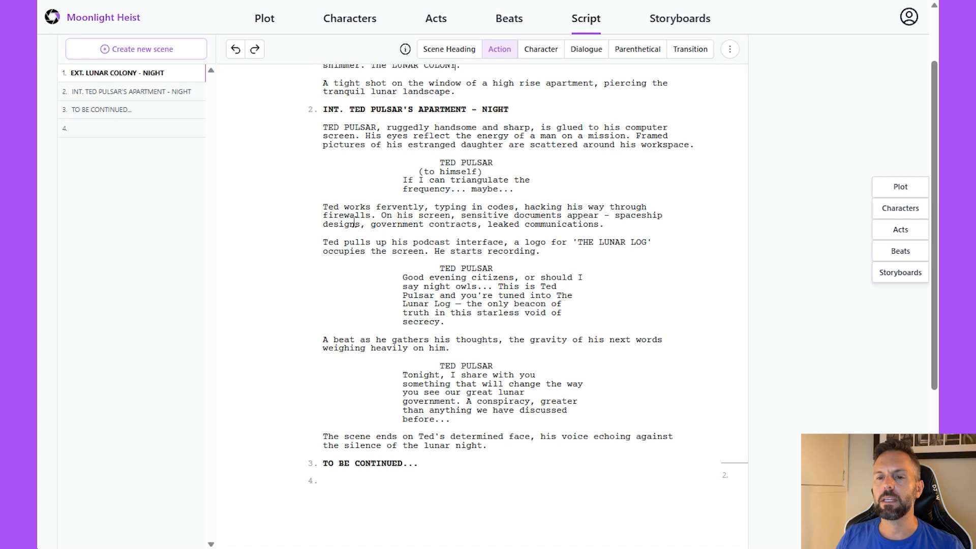
mouse_move(474, 207)
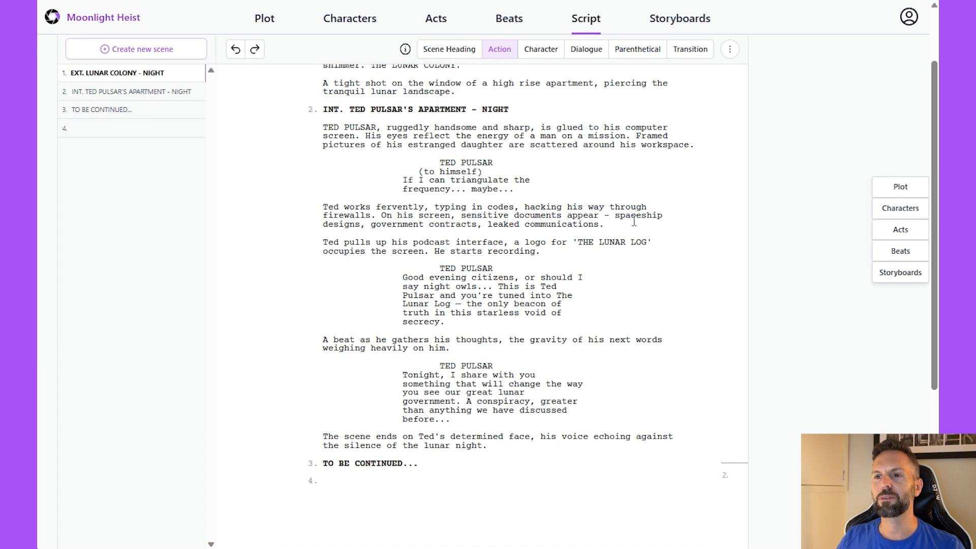
mouse_move(453, 222)
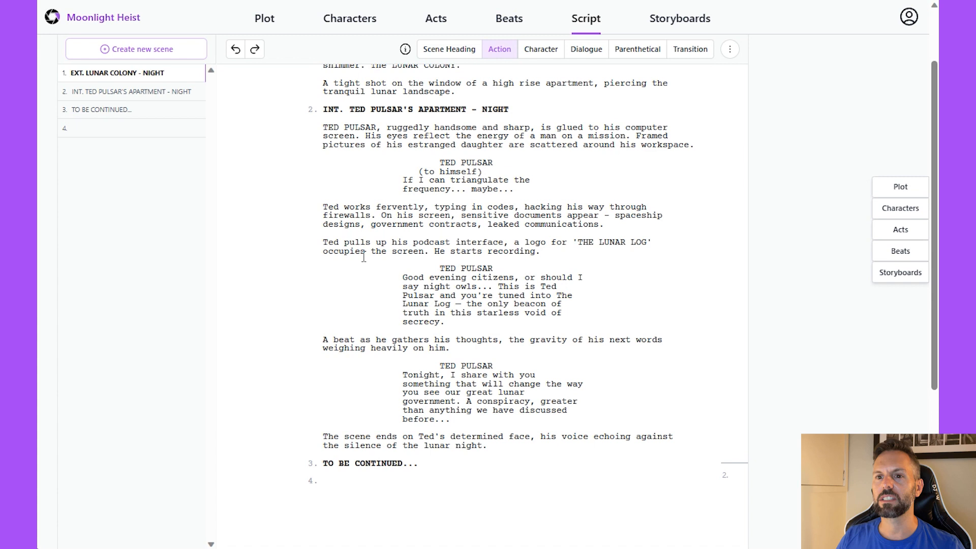
mouse_move(632, 254)
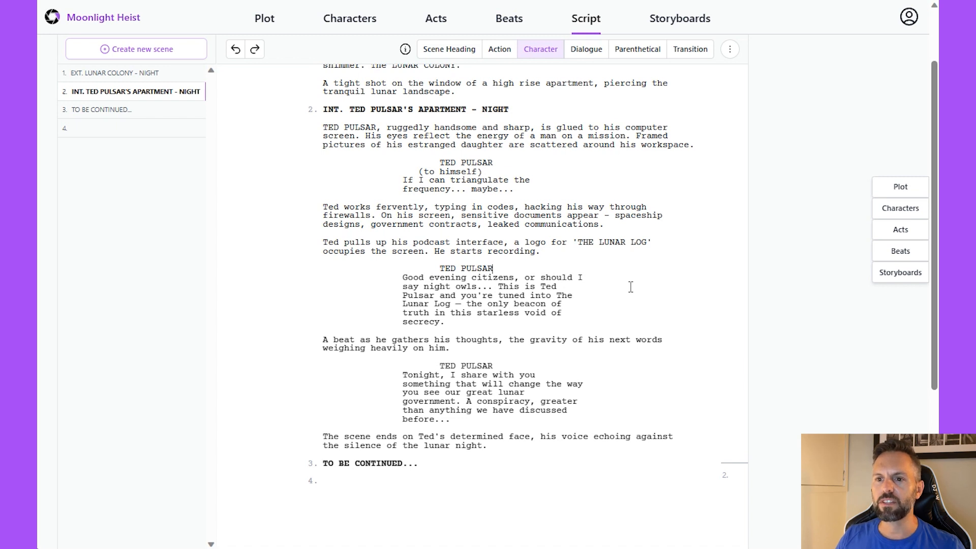
scroll(down, 3)
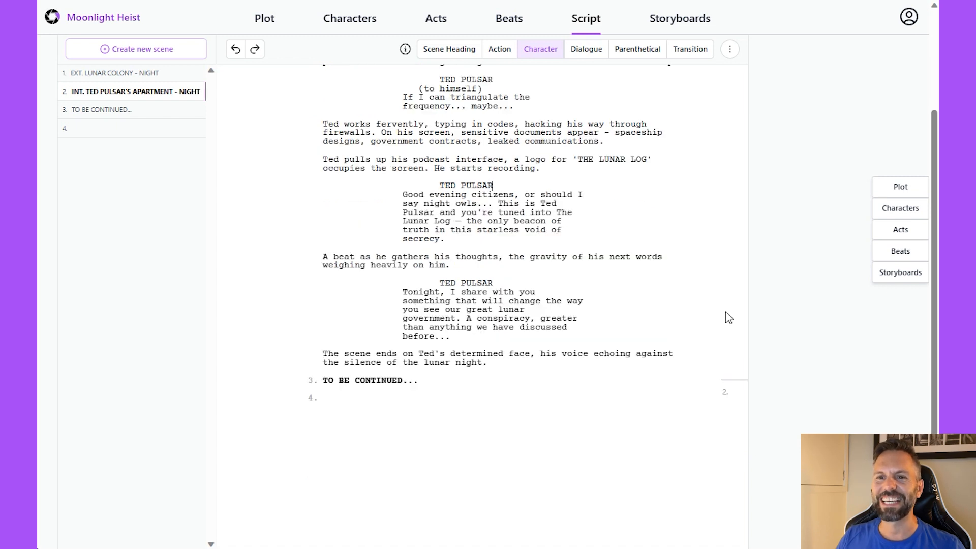
mouse_move(685, 307)
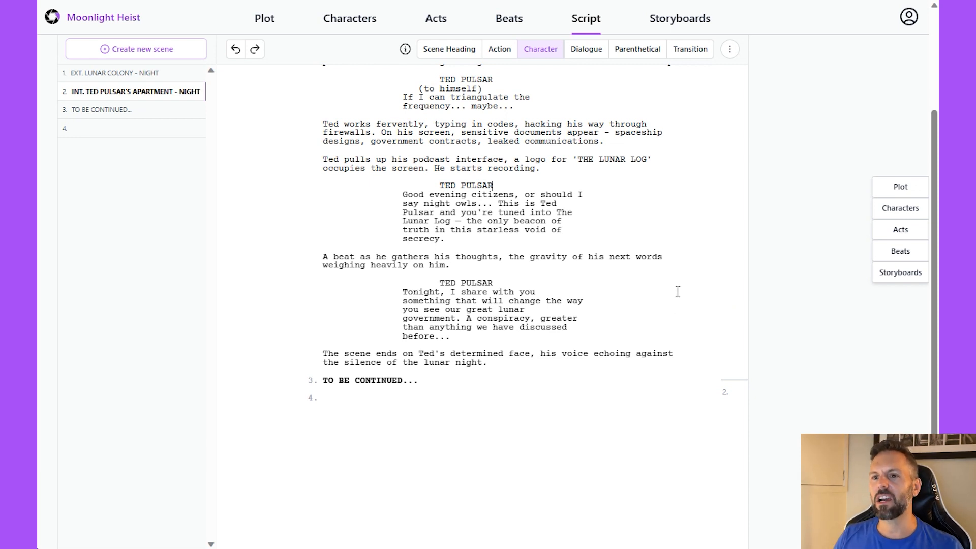
scroll(down, 3)
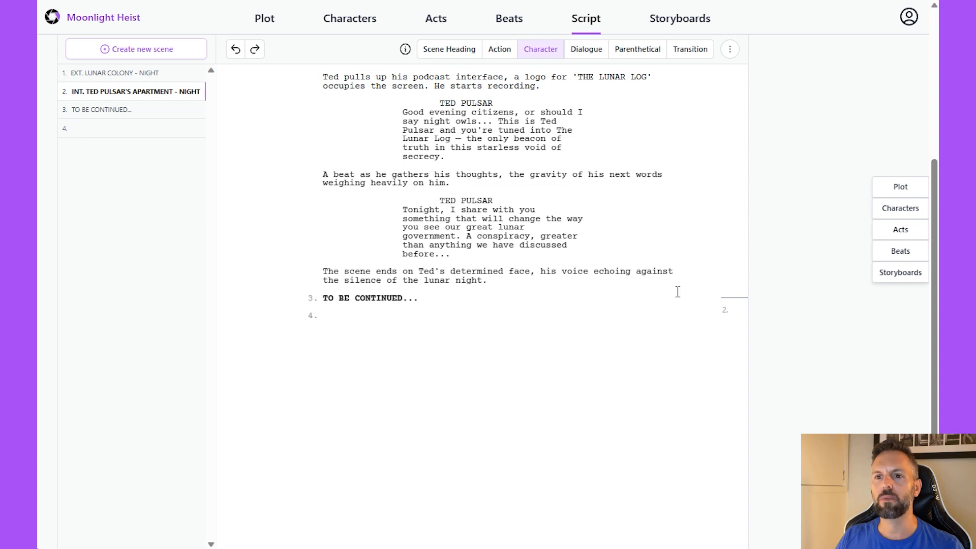
mouse_move(597, 284)
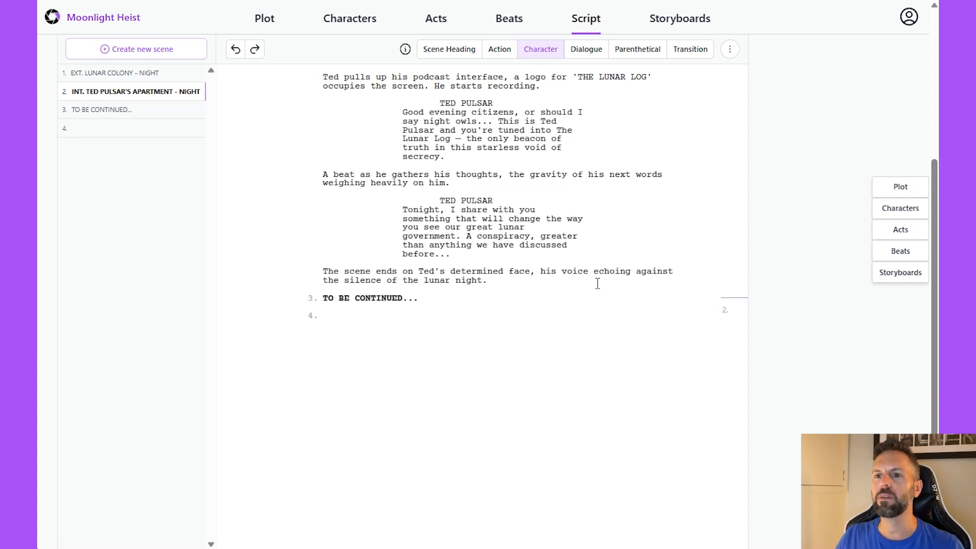
mouse_move(655, 324)
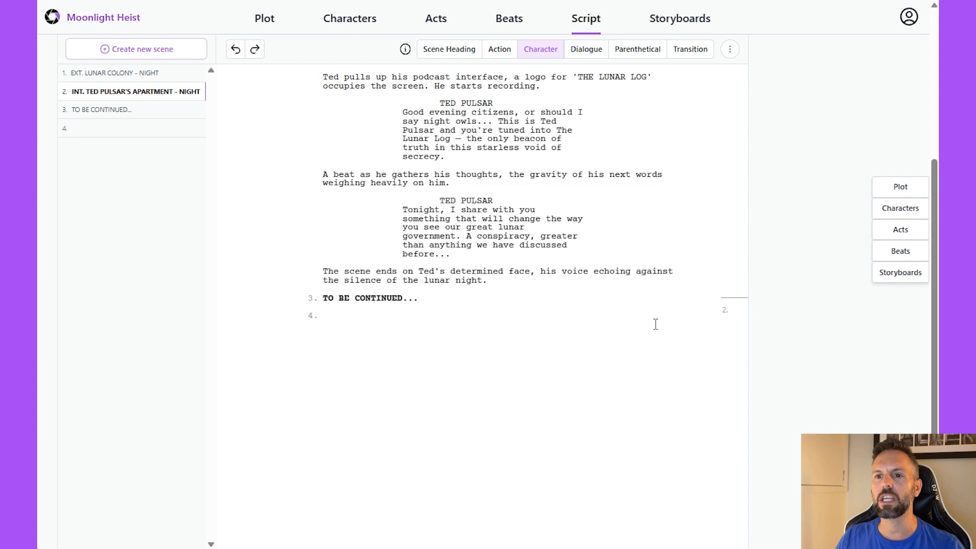
mouse_move(373, 288)
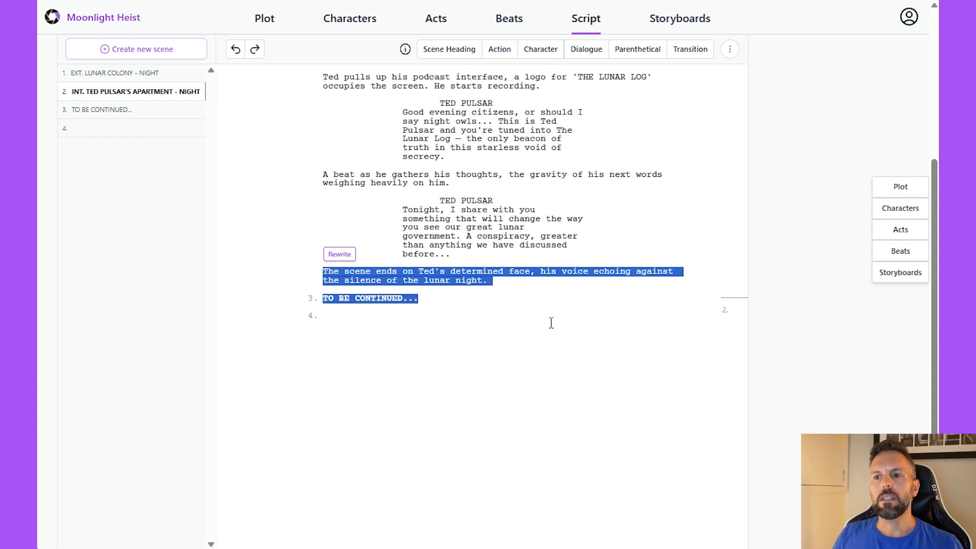
Delete the closing paragraph and TO BE CONTINUED, add scene 3, and start generation.
key(Delete)
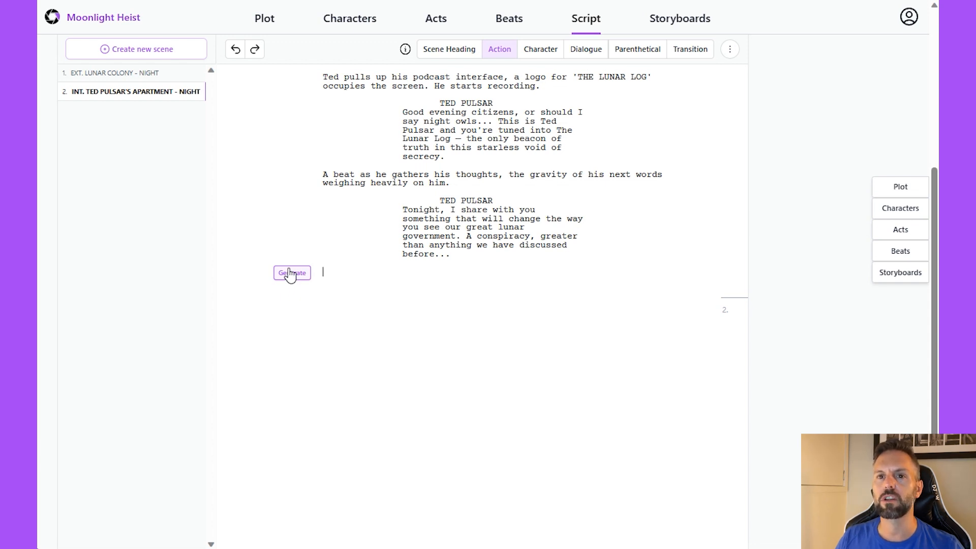
mouse_move(609, 8)
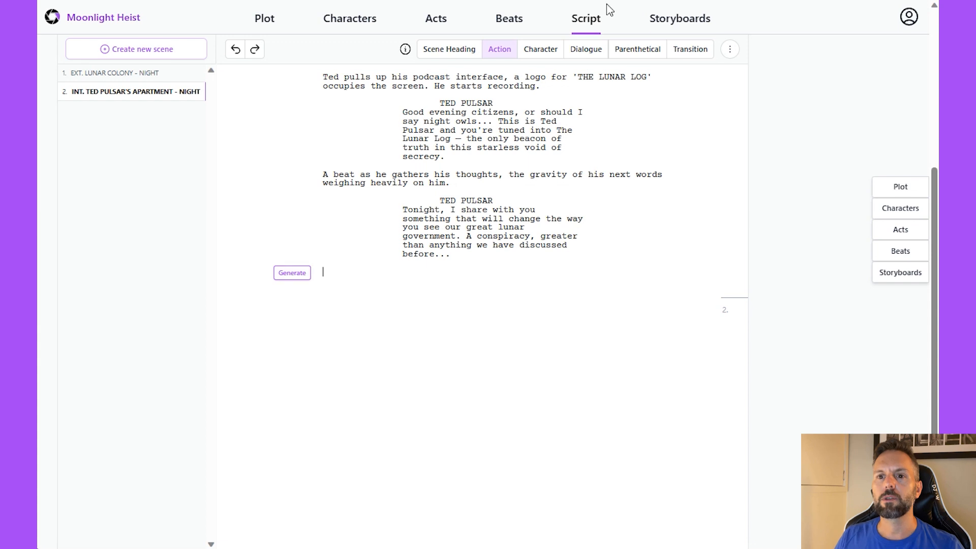
mouse_move(449, 49)
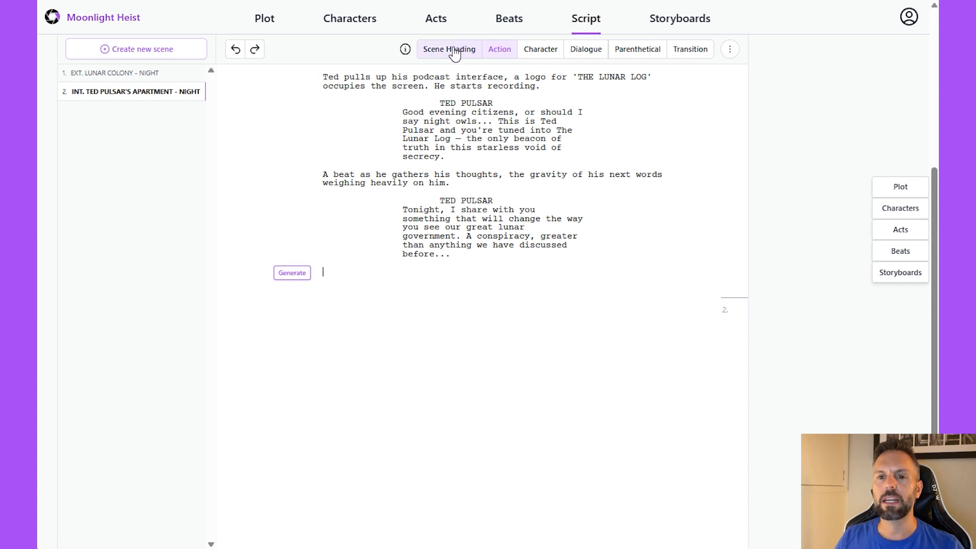
click(449, 50)
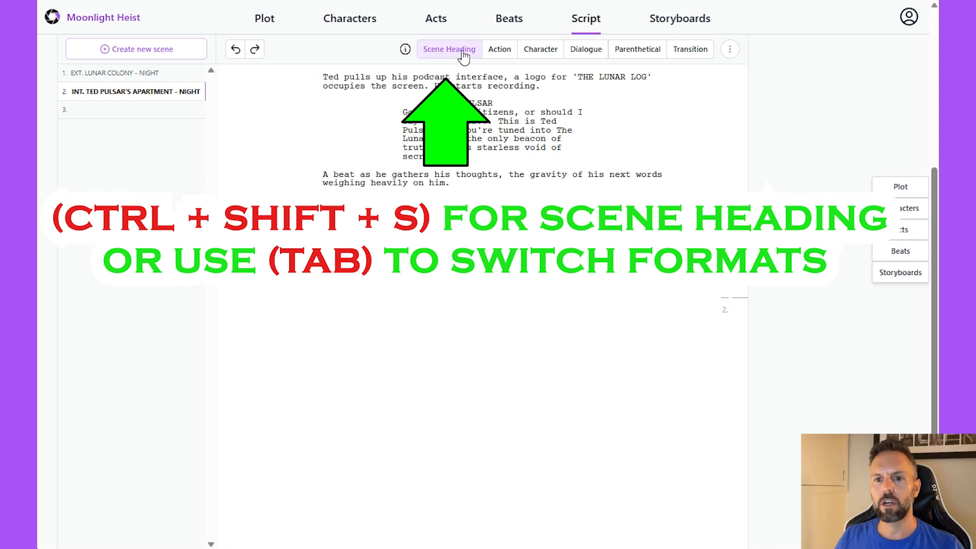
click(136, 48)
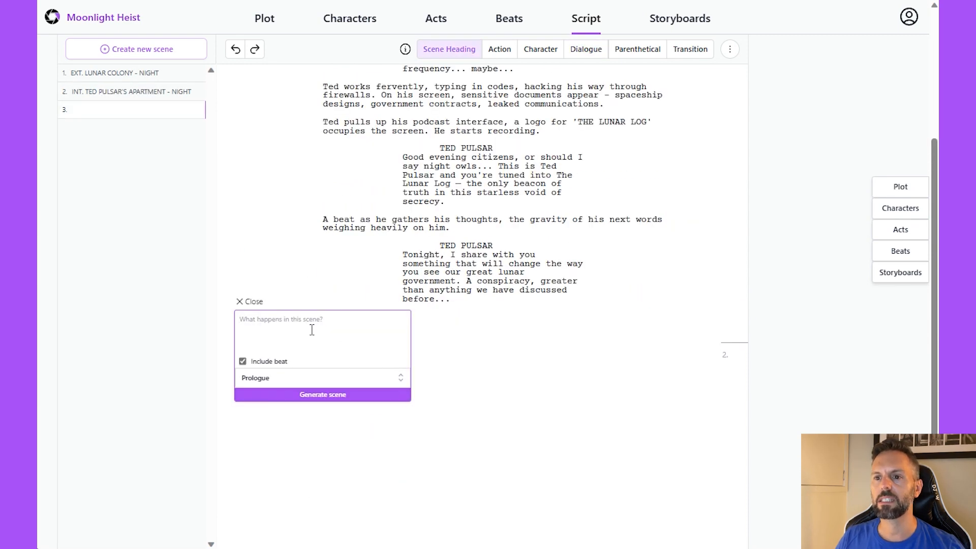
Generate scene 3 from the Protagonist Want beat, with Ted challenging the Moon's president.
click(900, 251)
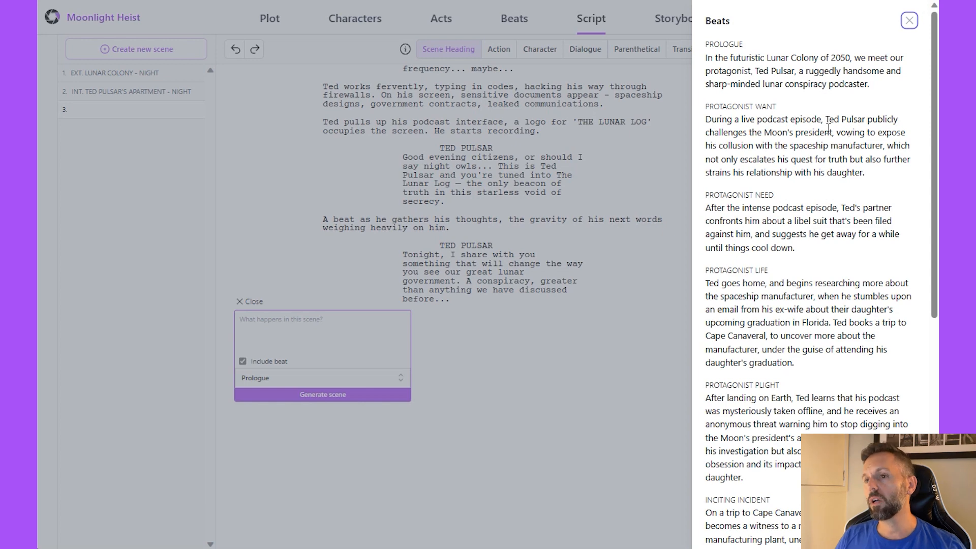
click(909, 19)
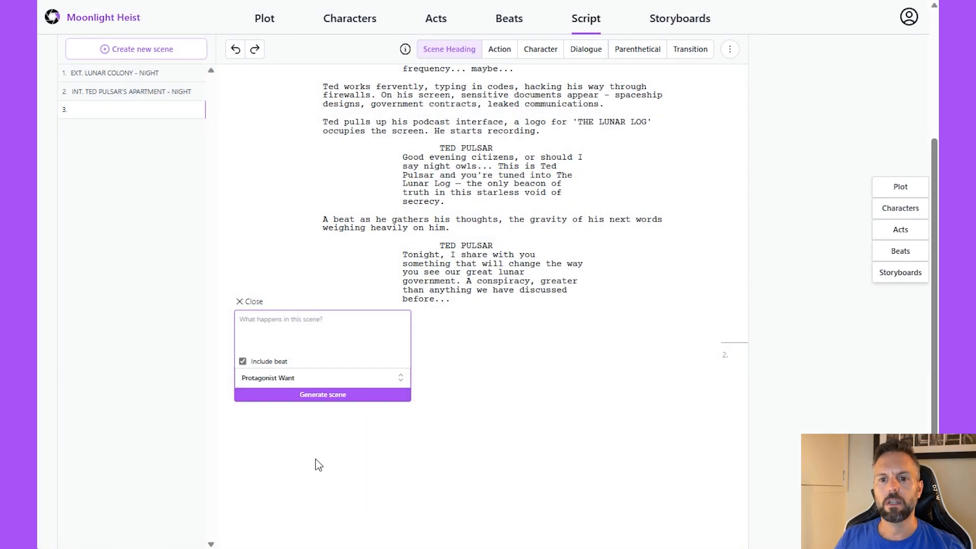
click(249, 302)
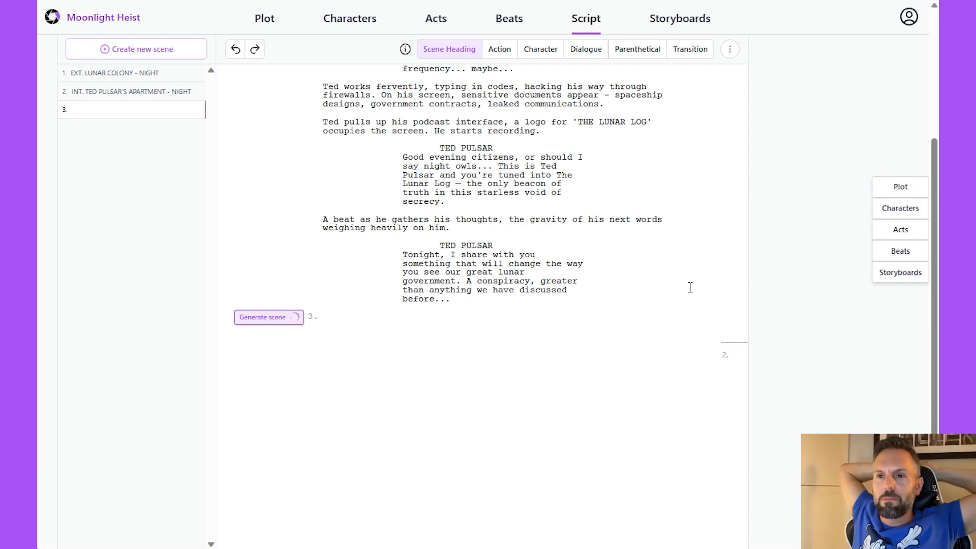
click(264, 316)
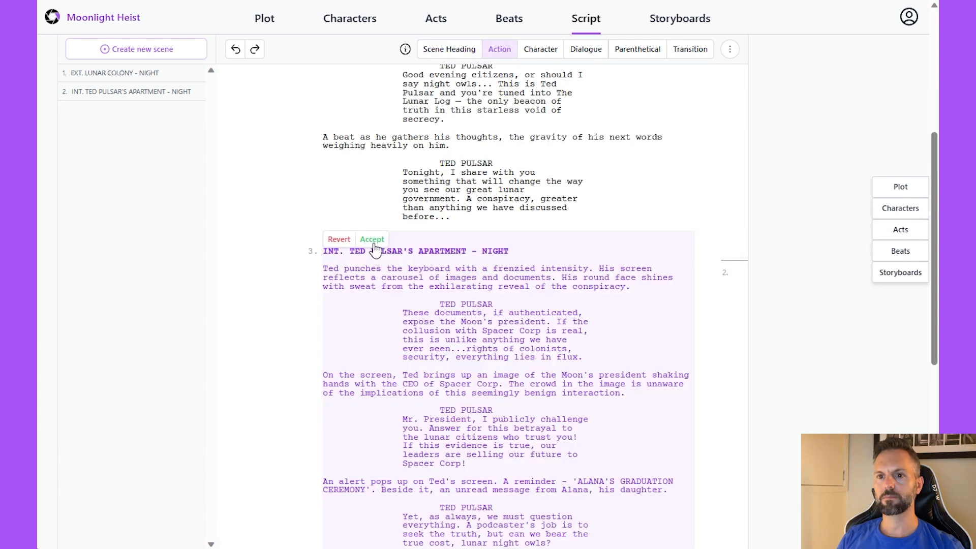
Accept the Protagonist Want material and add an empty scene after the rabbit hole line.
click(371, 239)
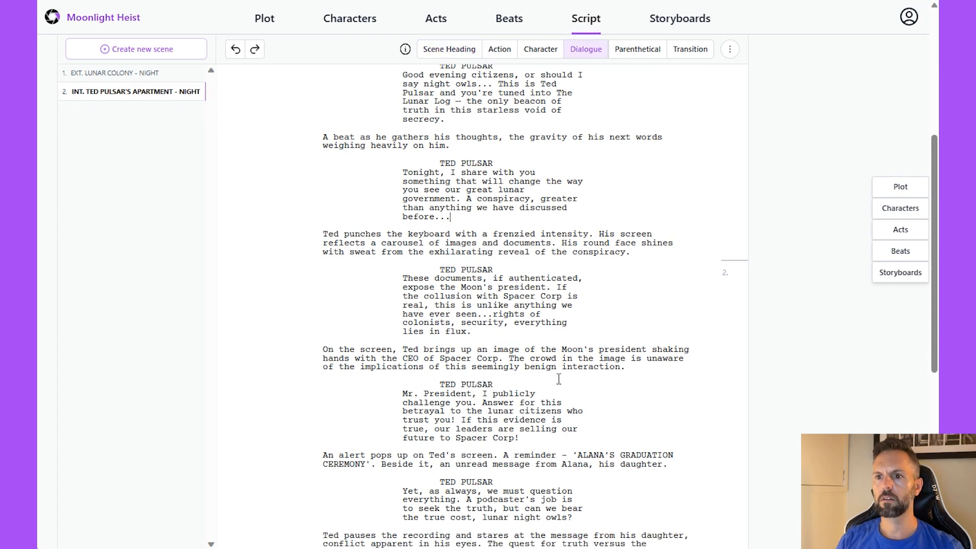
scroll(down, 3)
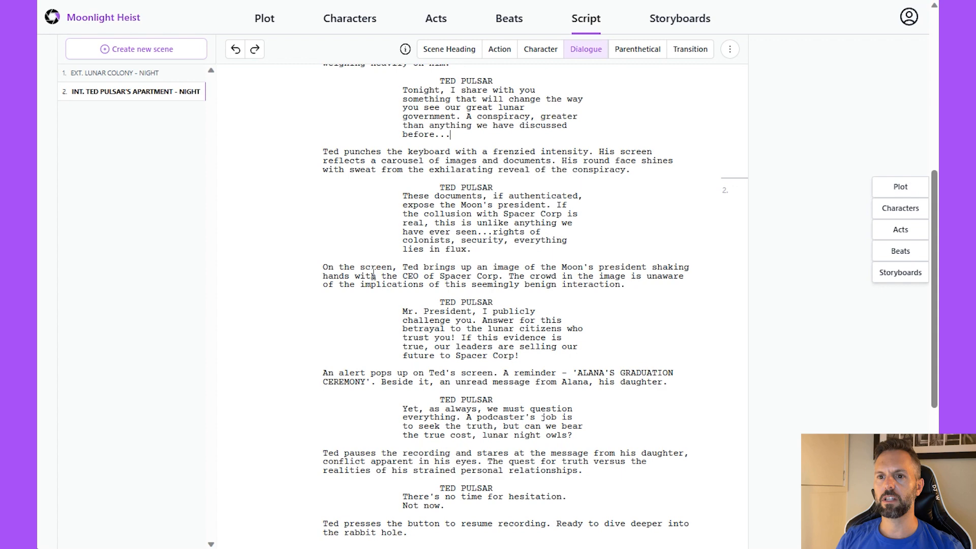
scroll(down, 3)
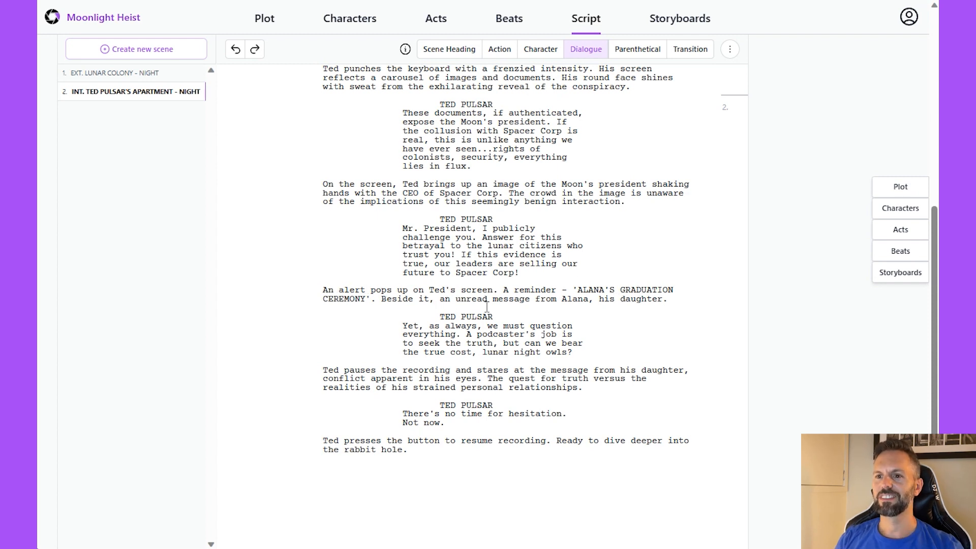
mouse_move(513, 344)
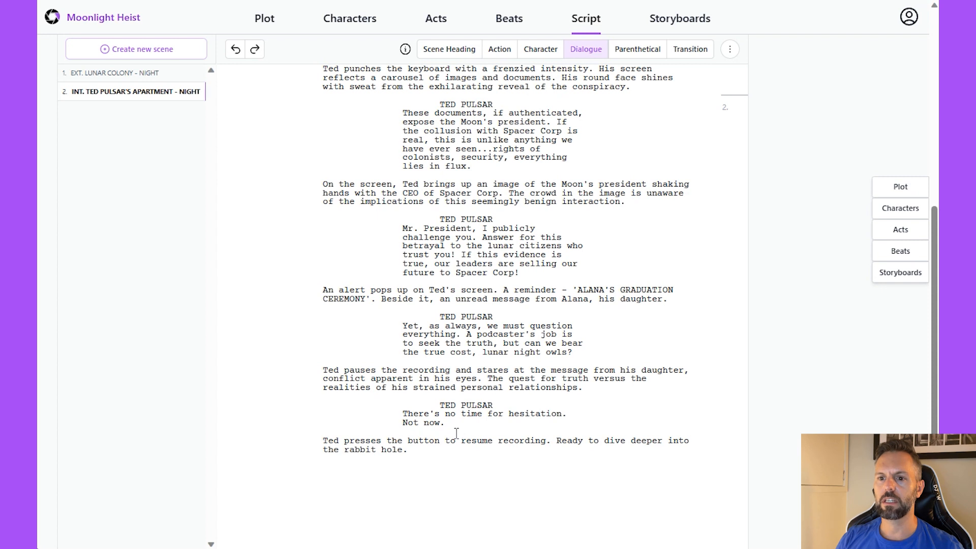
click(499, 49)
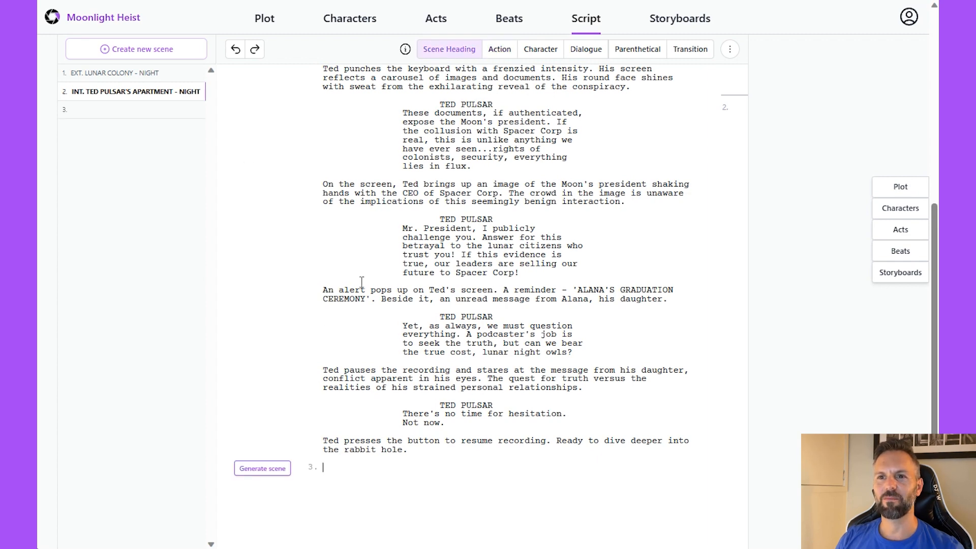
Generate scene 3 from the Protagonist Need beat, set in the podcast studio at night.
click(263, 468)
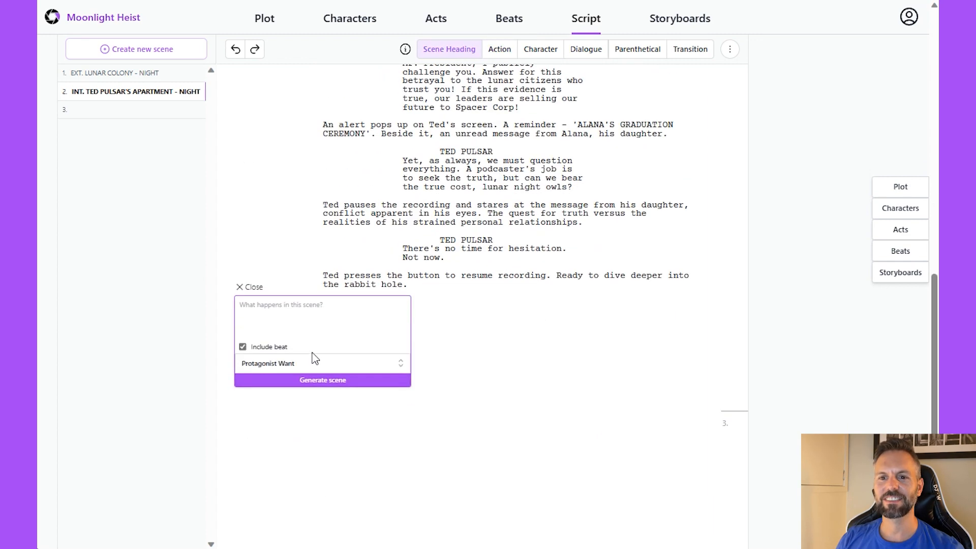
click(322, 363)
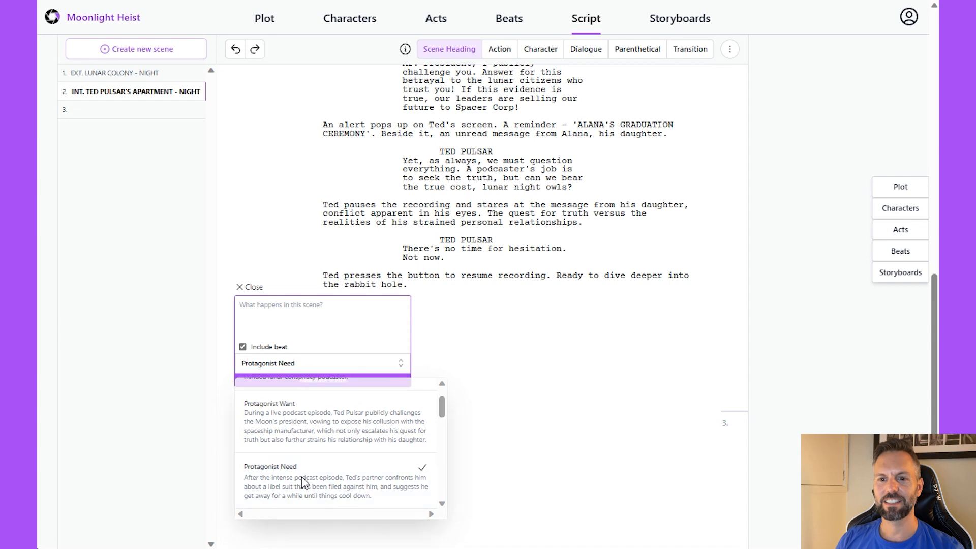
click(268, 302)
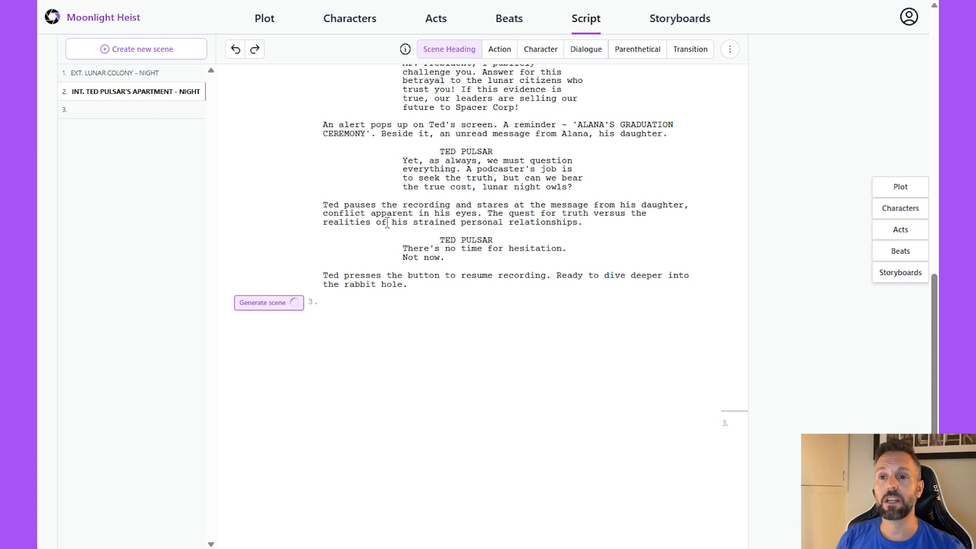
click(264, 302)
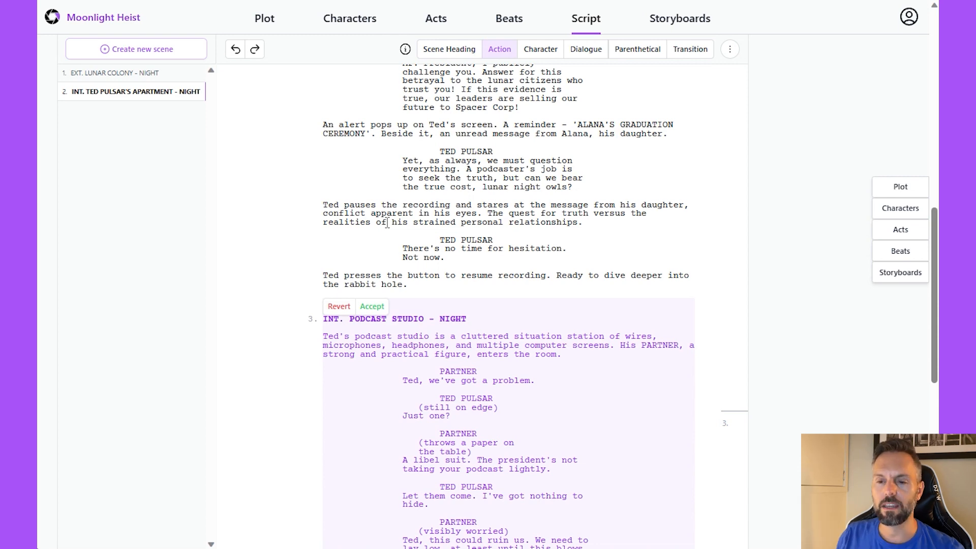
Scroll back to the top of the script to review all three scenes.
scroll(down, 3)
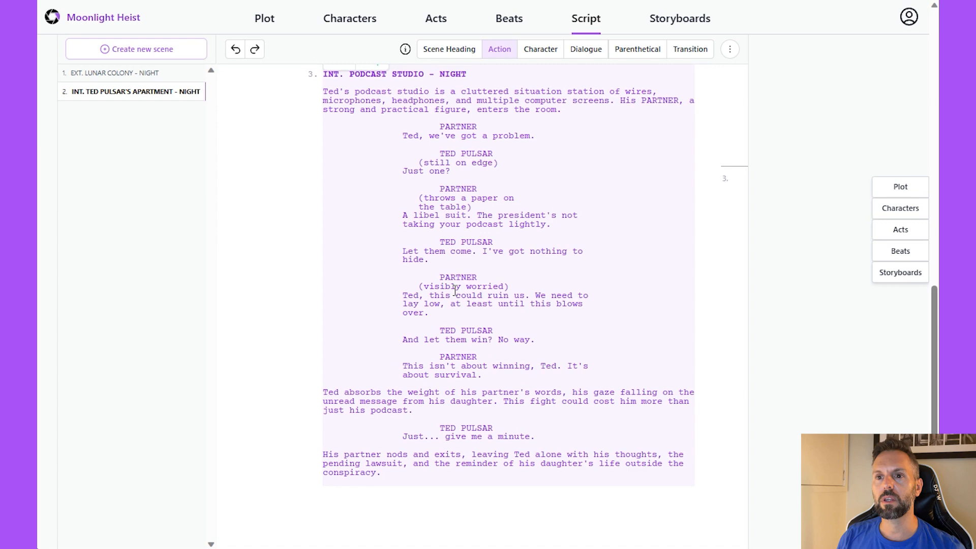
scroll(up, 3)
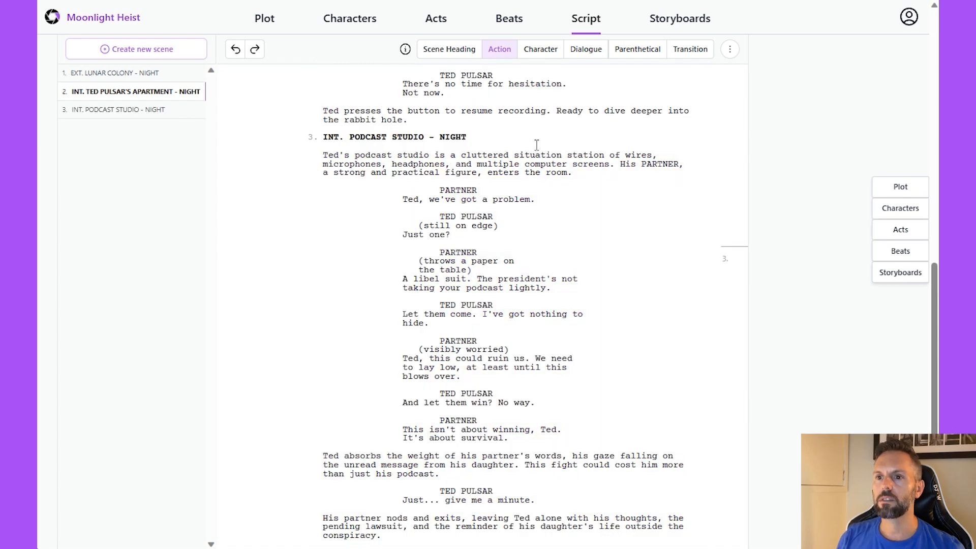
scroll(up, 3)
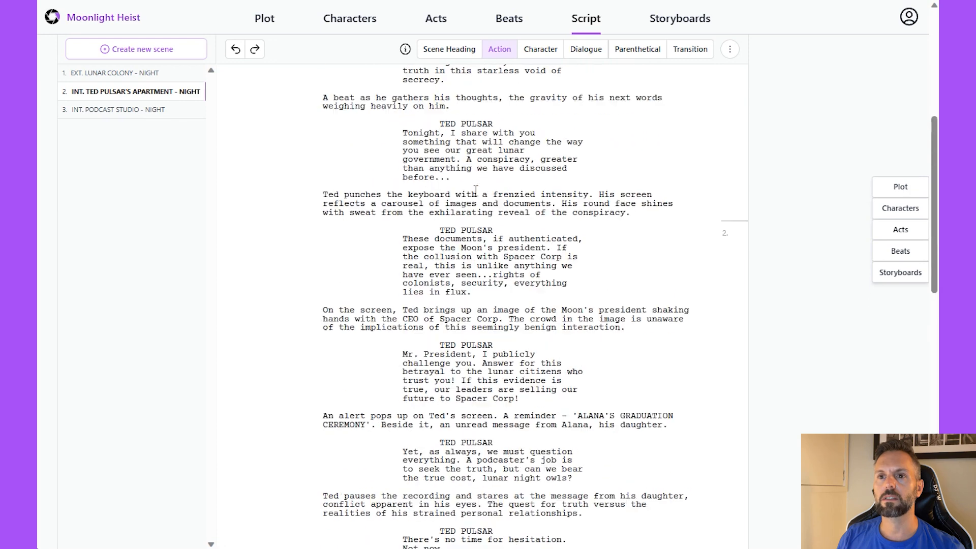
scroll(up, 3)
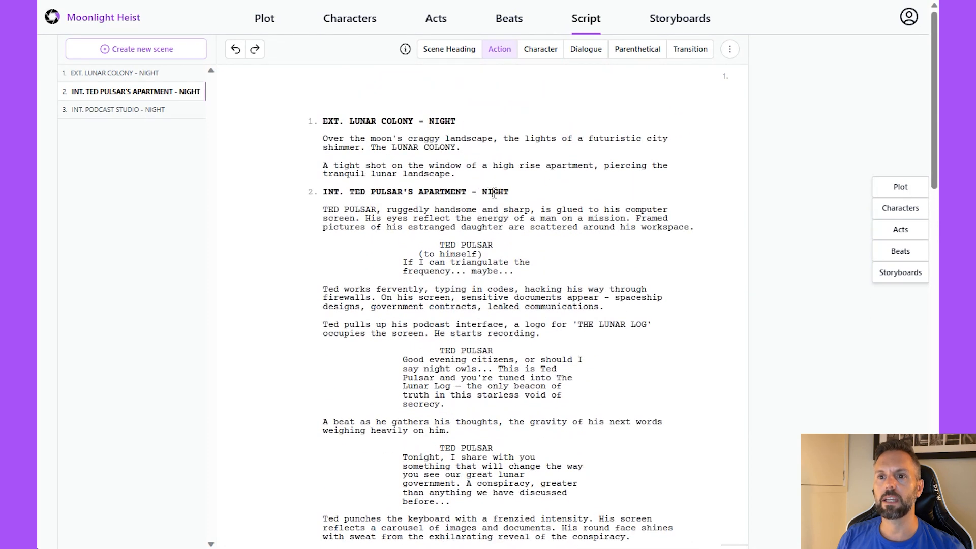
Change the podcast studio heading from NIGHT to DAY and add an empty scene 4.
double_click(441, 121)
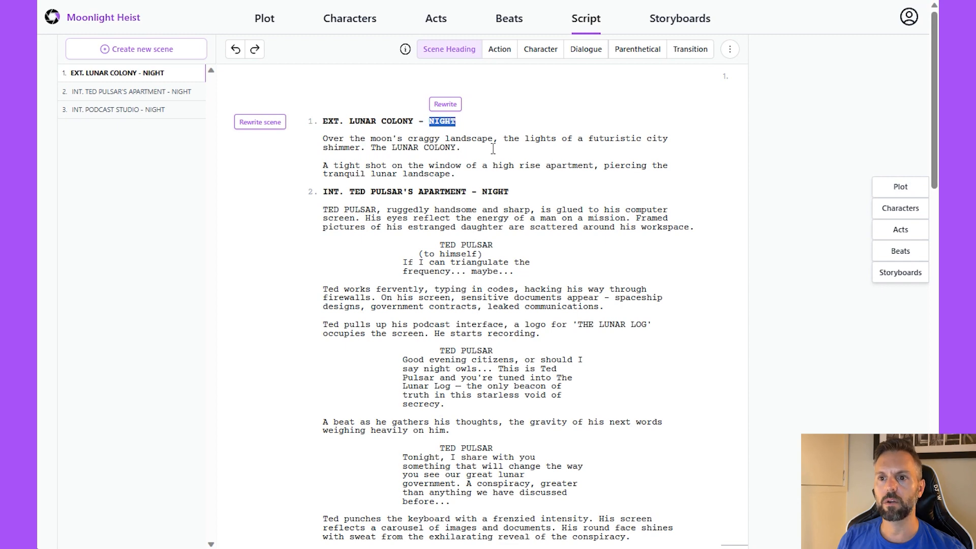
scroll(down, 3)
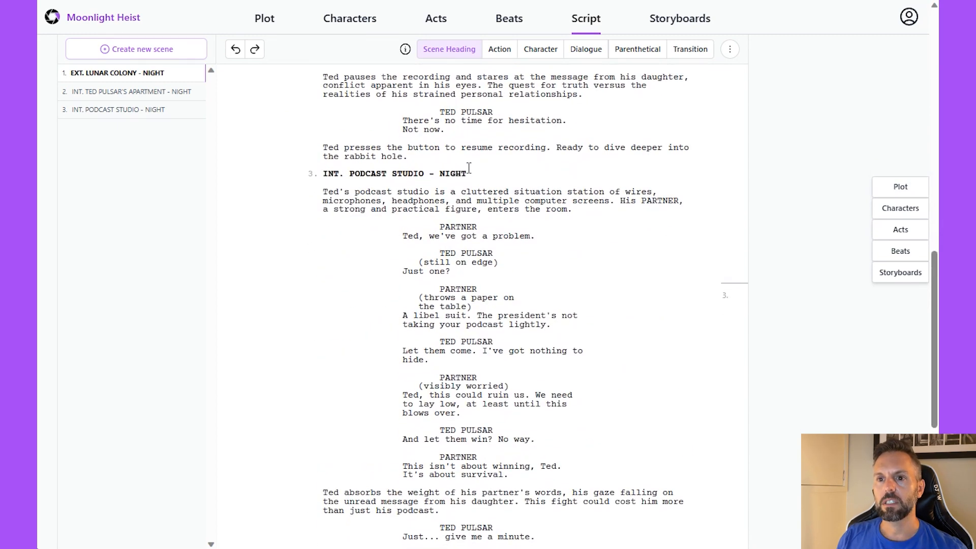
double_click(451, 173)
text(D)
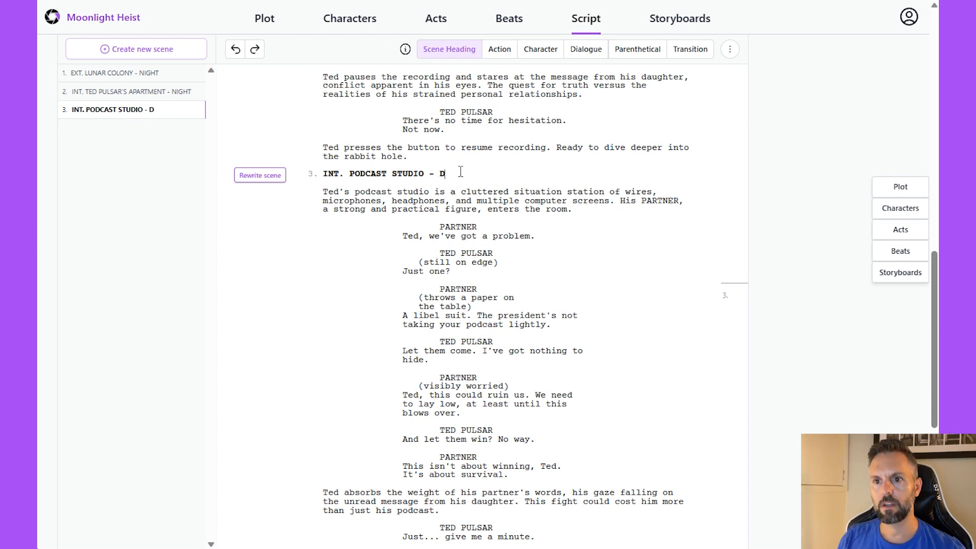
text(AY)
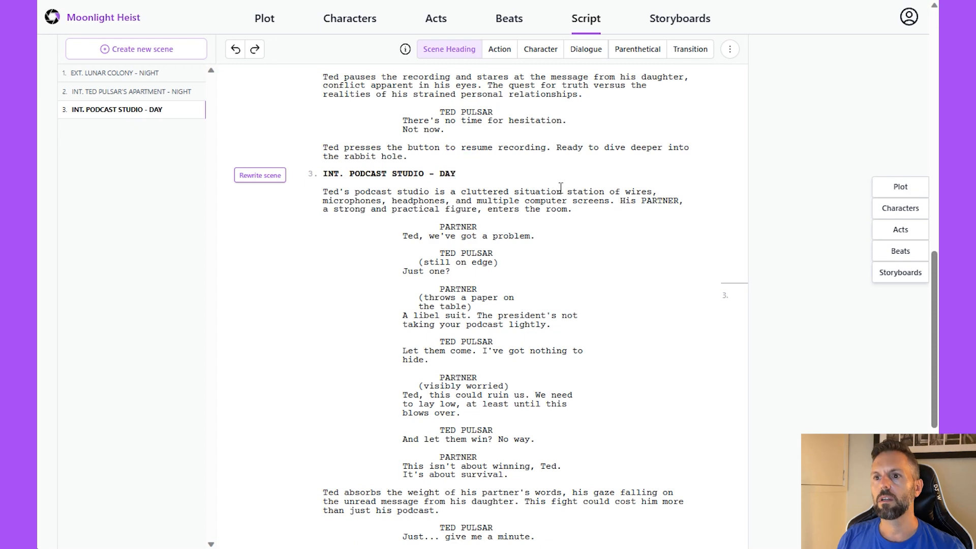
scroll(down, 3)
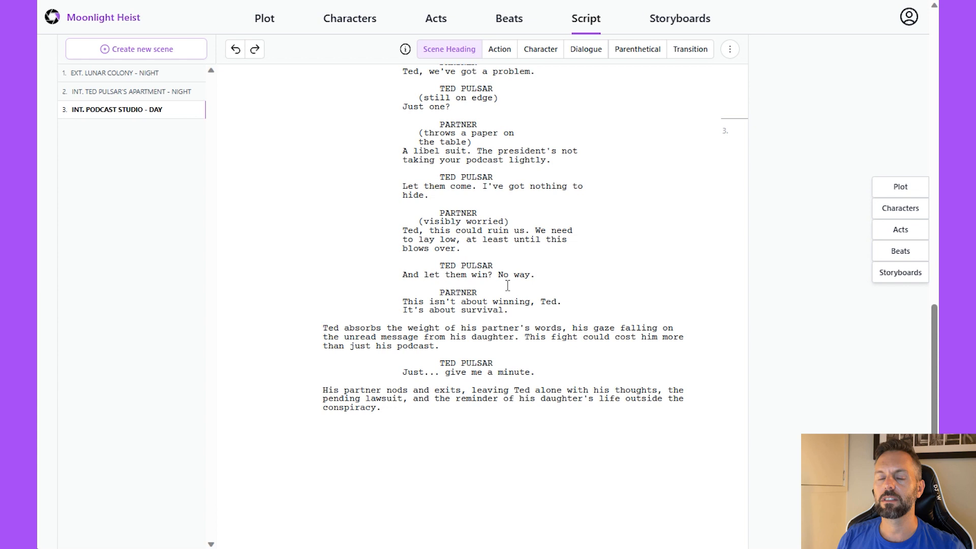
mouse_move(465, 306)
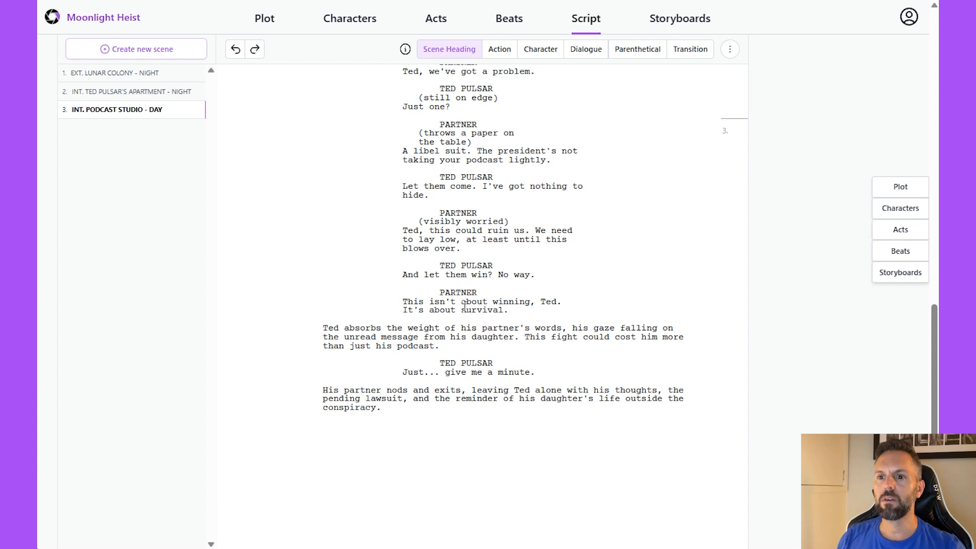
click(484, 344)
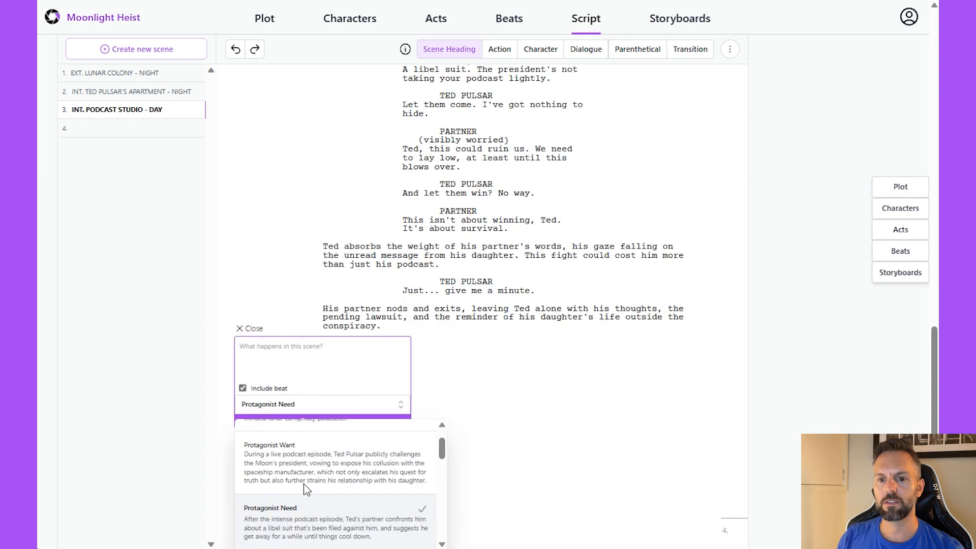
Leave Protagonist Need as the beat and close the scene generation panel.
click(249, 328)
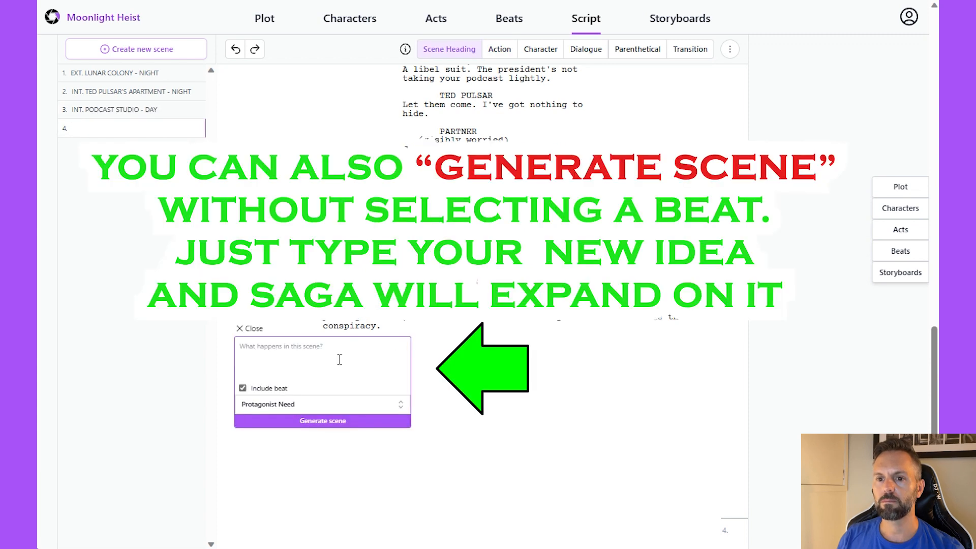
click(243, 388)
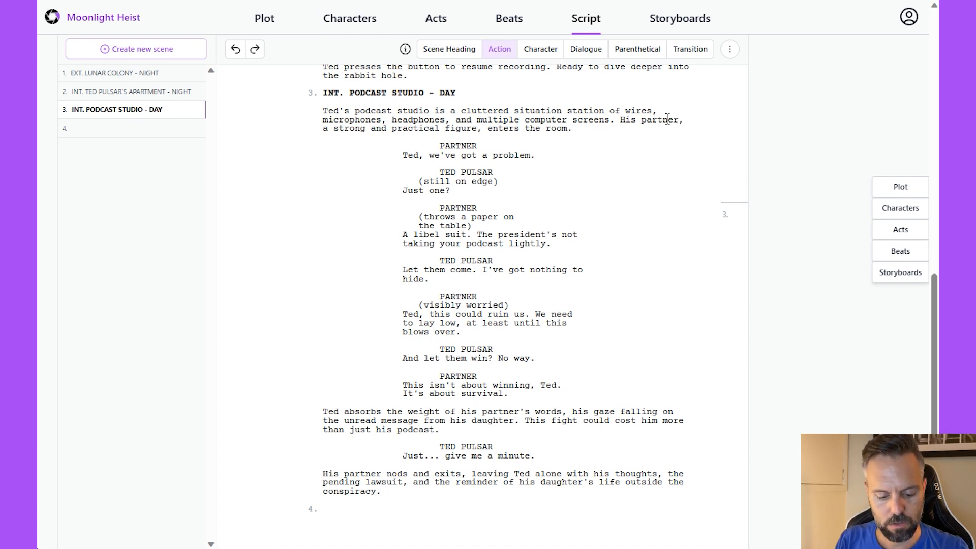
Name the partner TRICIA and generate scene 4: Tricia insists Ted takes leave until the libel suit passes.
text(TRICIA,)
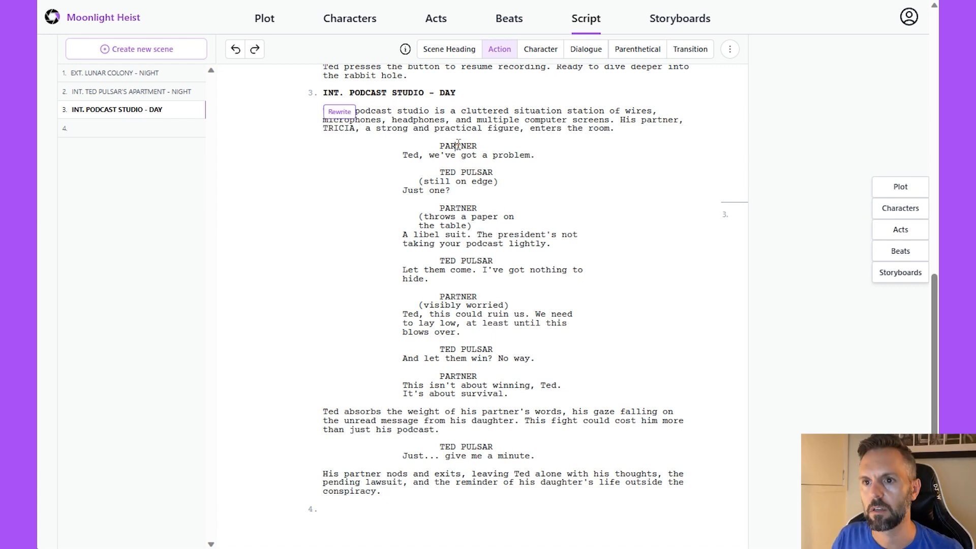
click(540, 50)
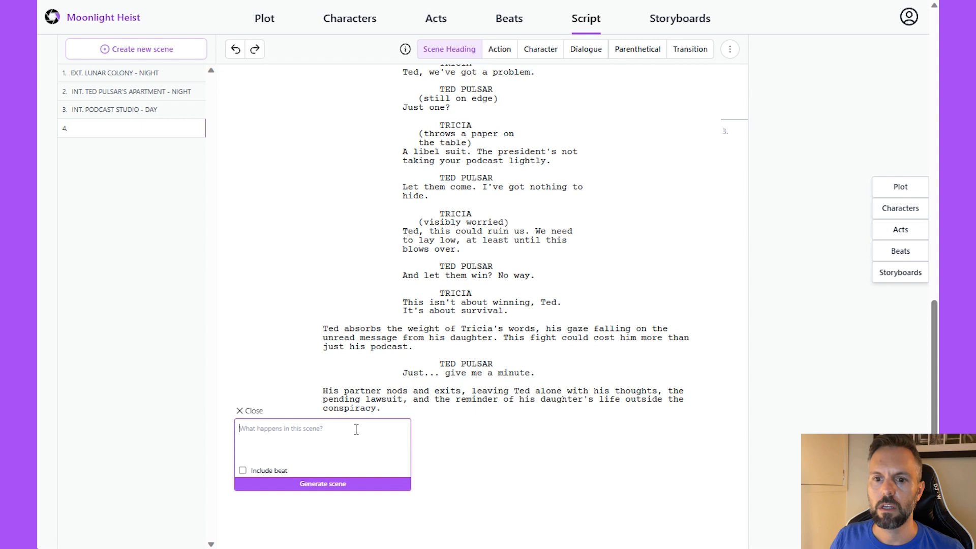
text(Tricia tell)
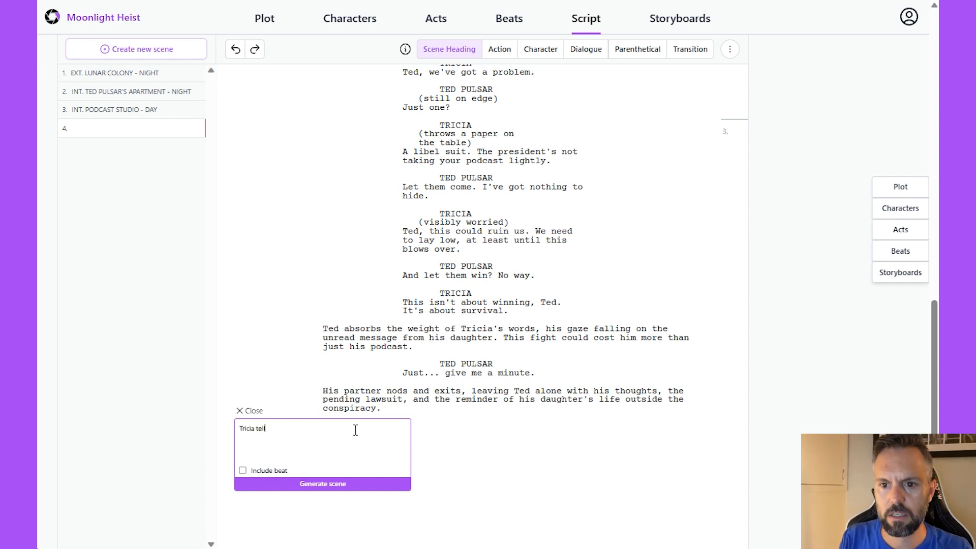
text(ls Ted, "this isn't a)
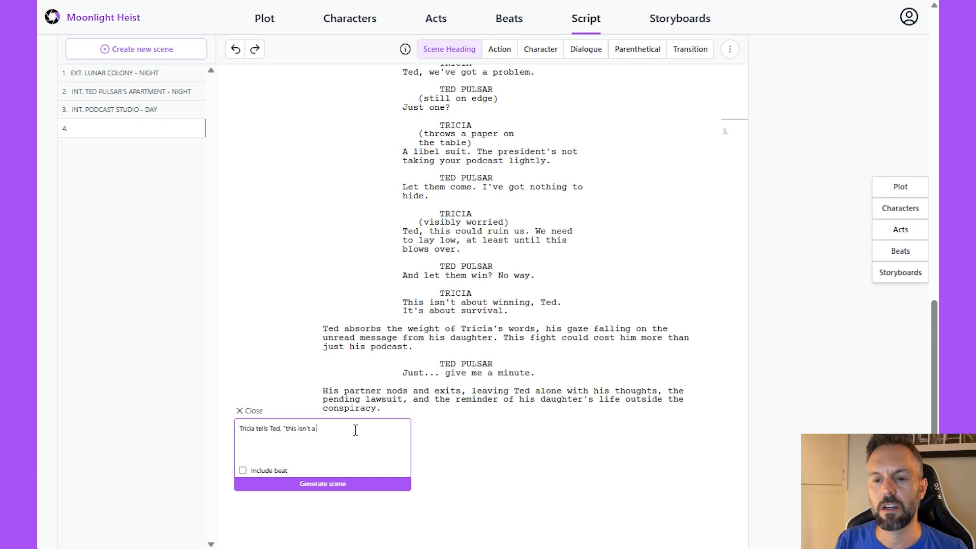
text(coversation" and she isn)
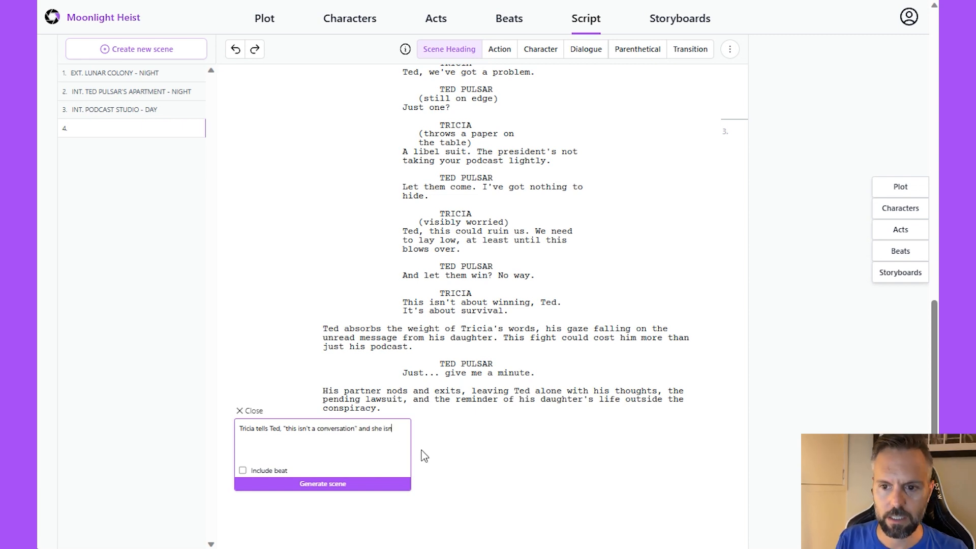
text(insists that h)
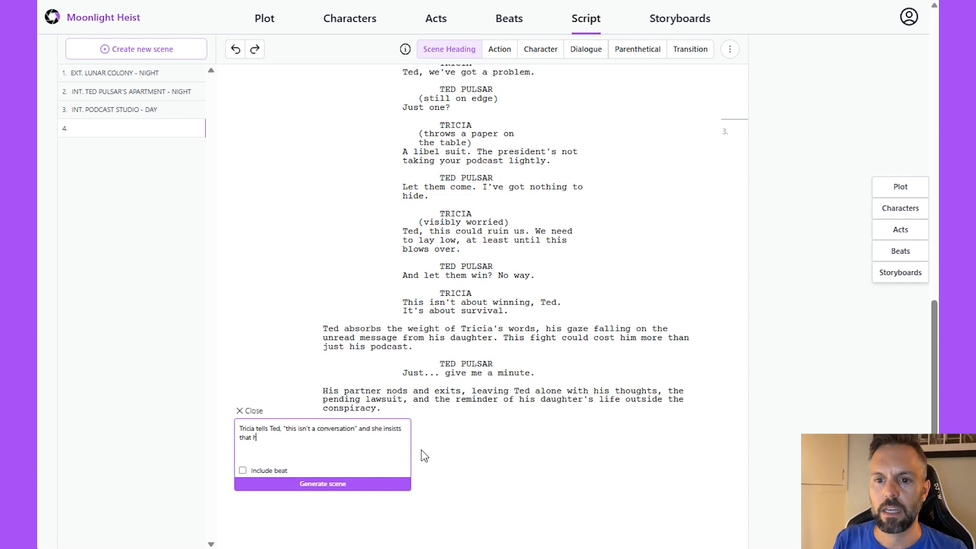
text(e take work leave)
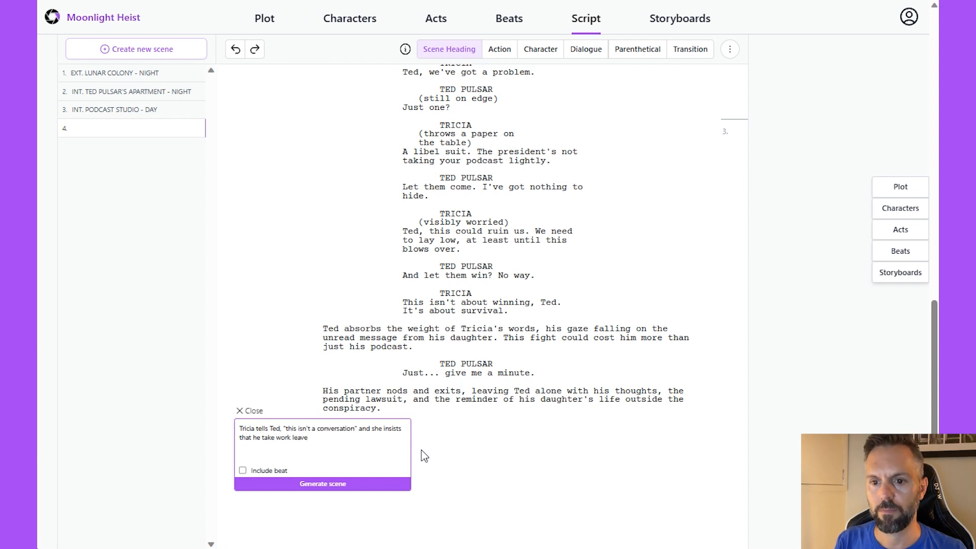
text(, and go o)
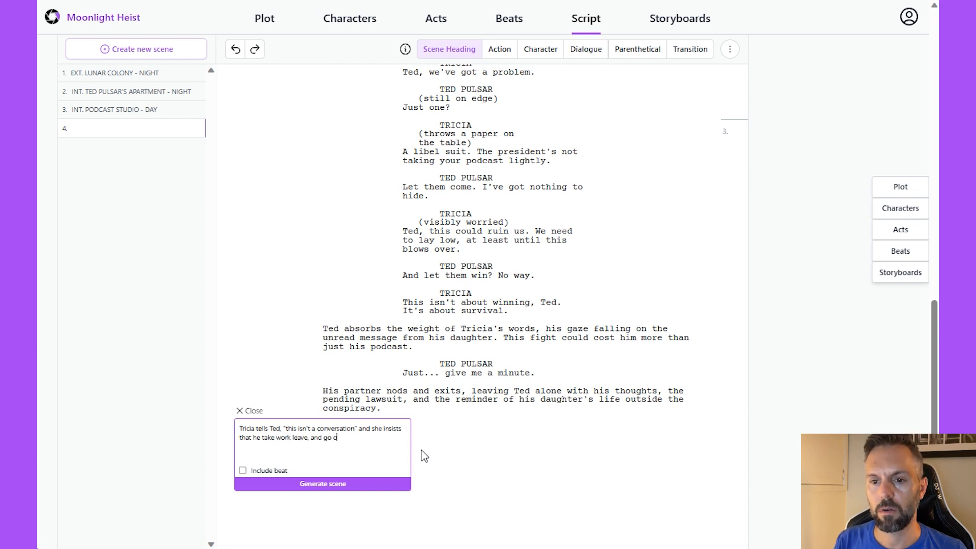
text(n vacat)
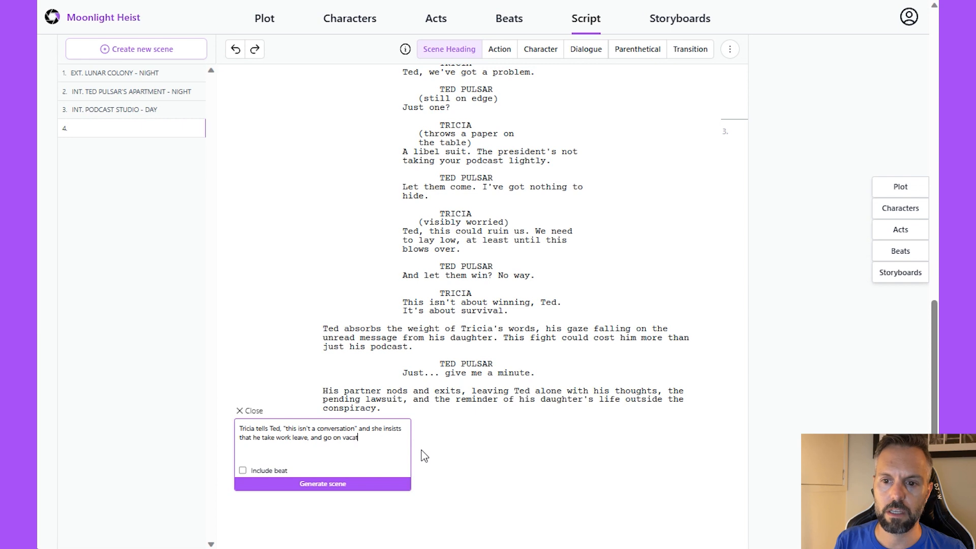
text(ion for a whi)
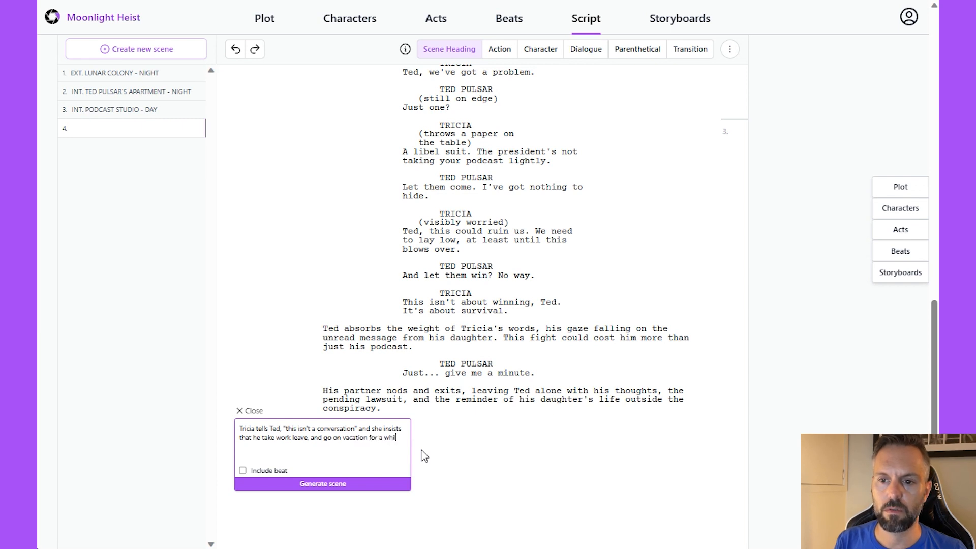
text(until things blow over with the)
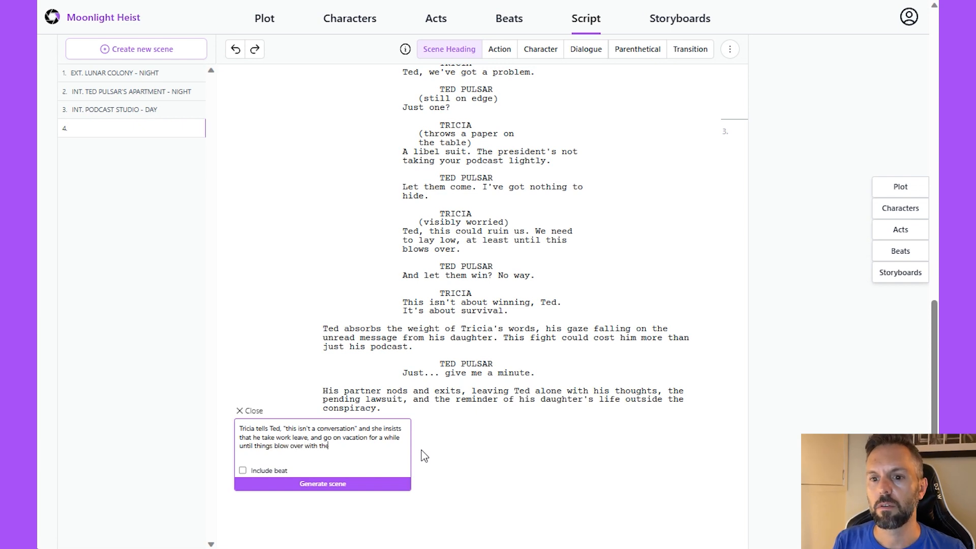
text(libel suit)
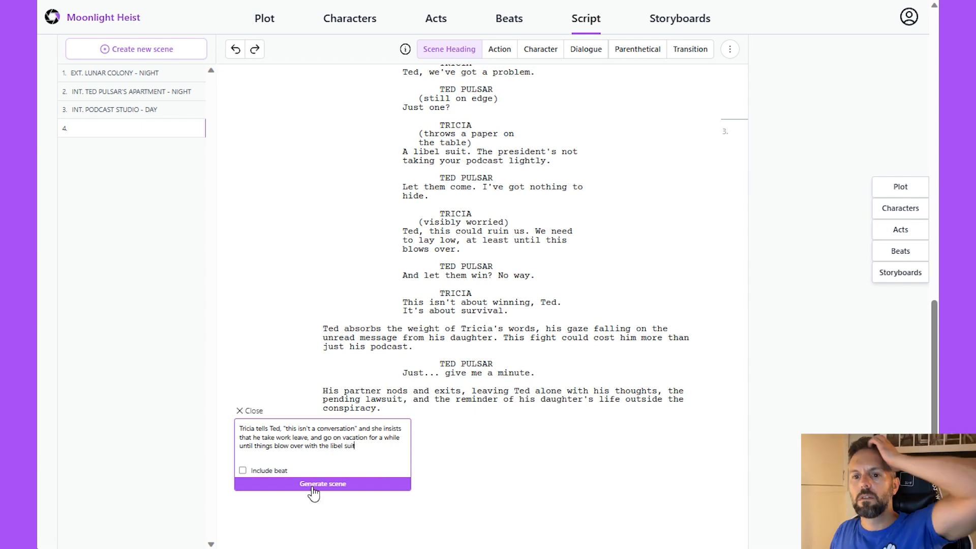
click(322, 484)
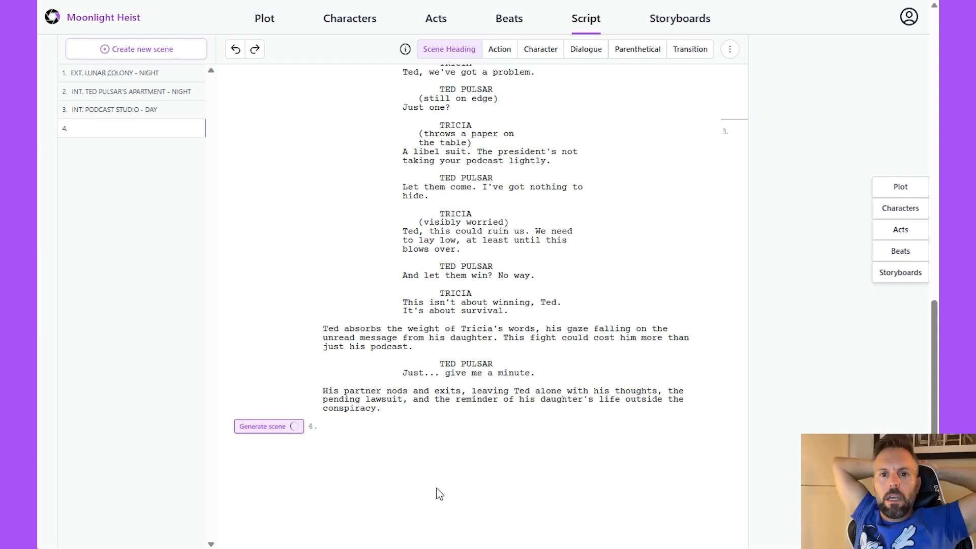
Accept the generated scene 4 where Tricia confronts Ted.
click(265, 426)
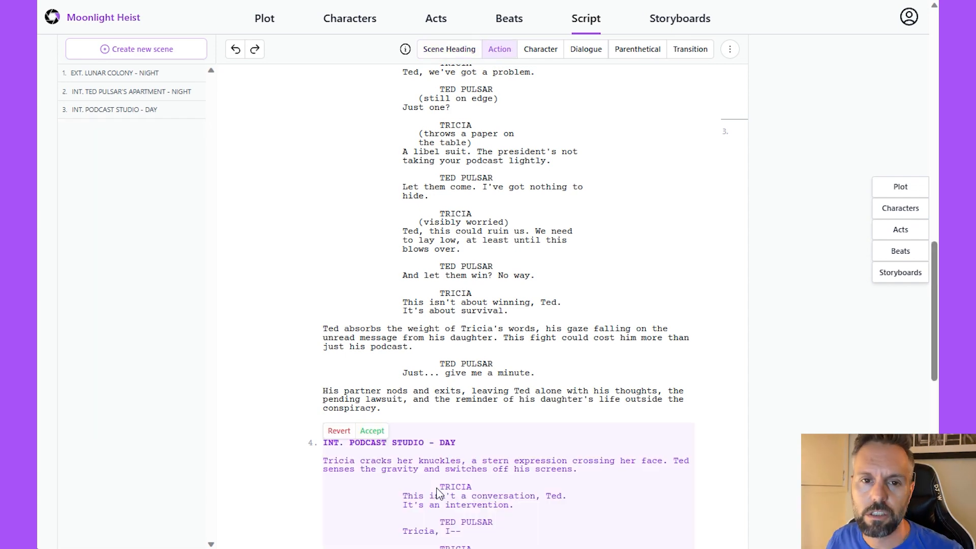
scroll(down, 3)
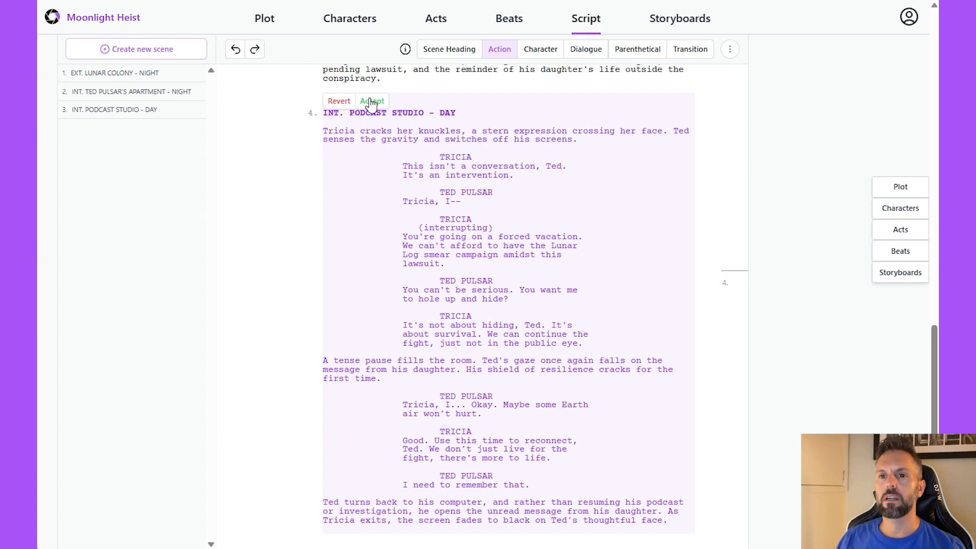
click(372, 100)
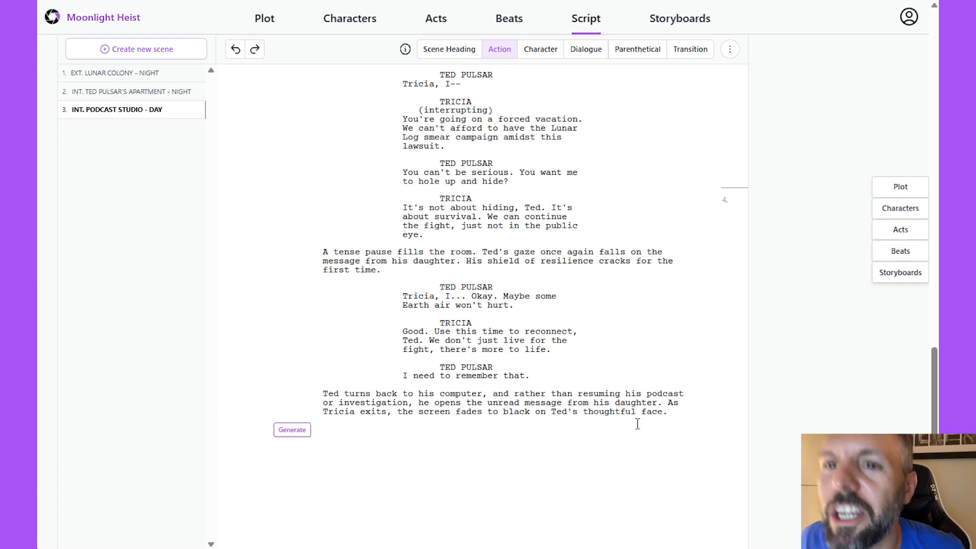
mouse_move(321, 357)
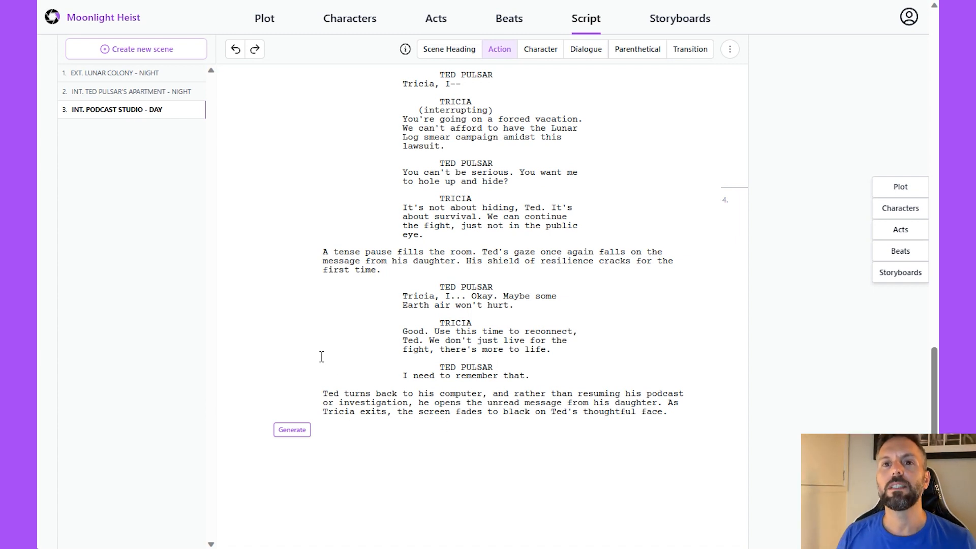
click(436, 18)
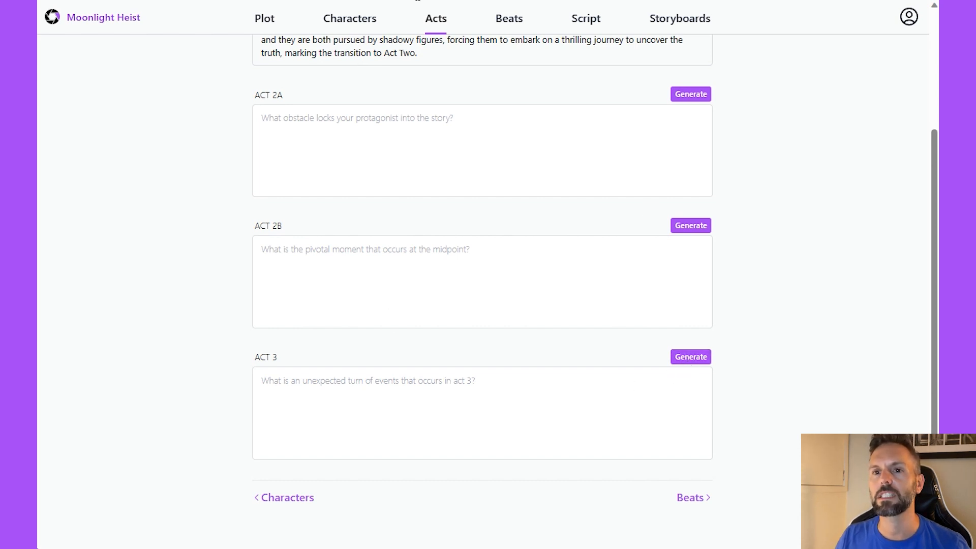
mouse_move(508, 18)
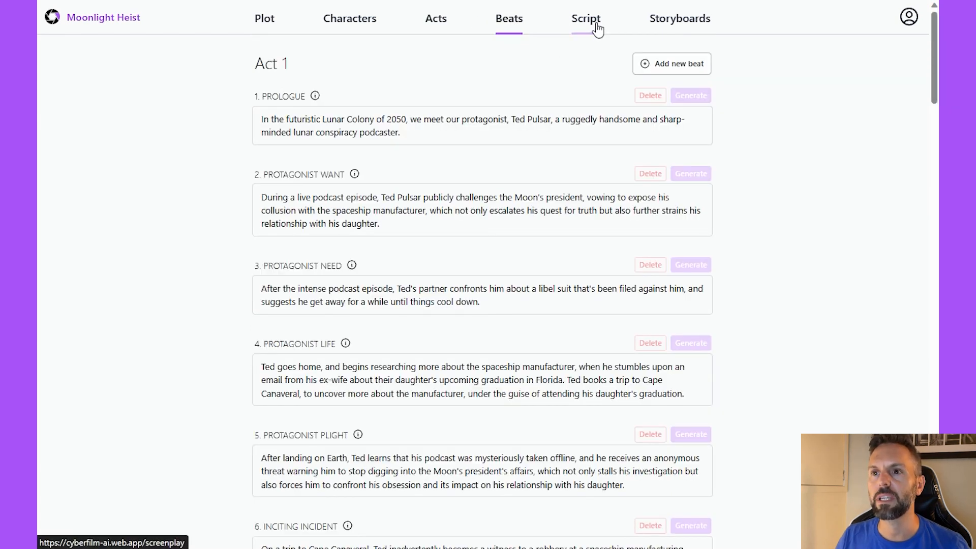
click(586, 19)
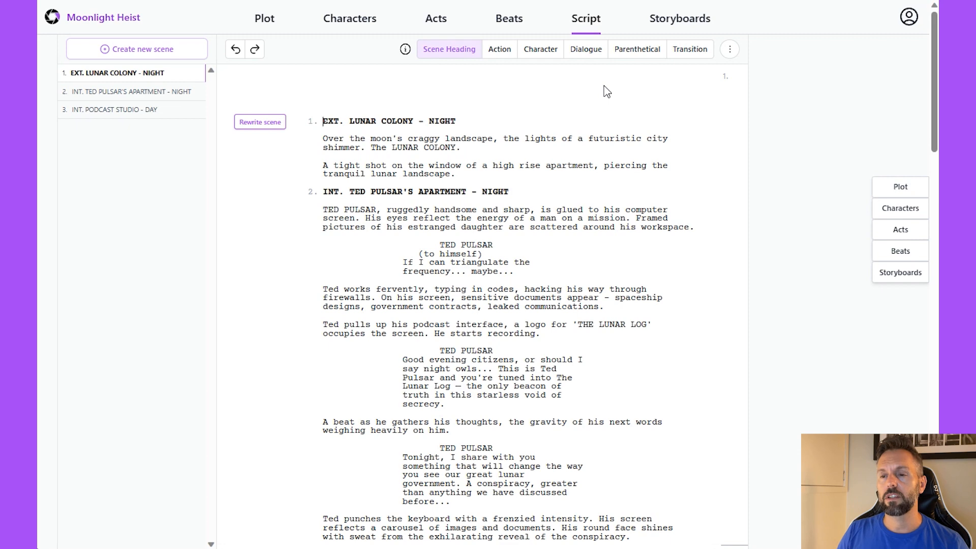
Download the Moonlight Heist screenplay as a .pdf file.
click(729, 49)
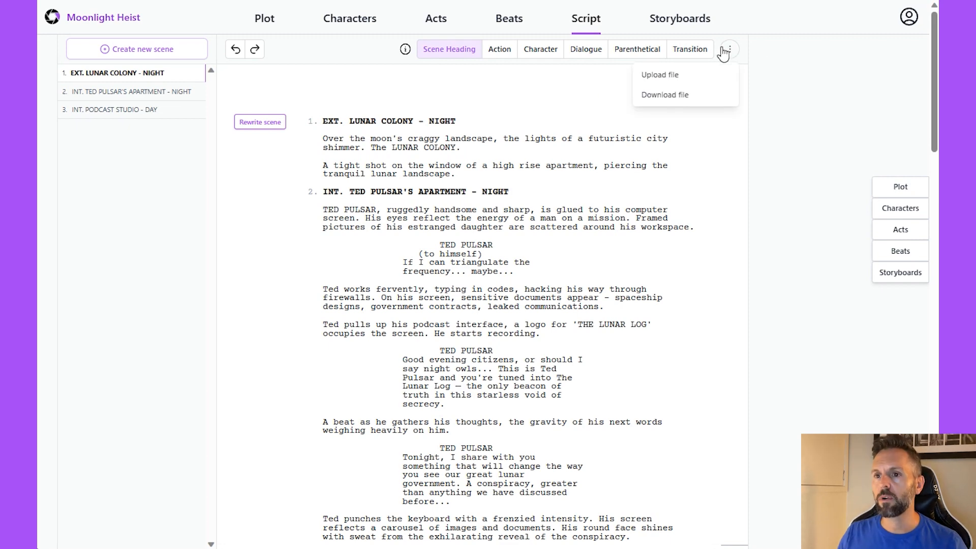
click(665, 95)
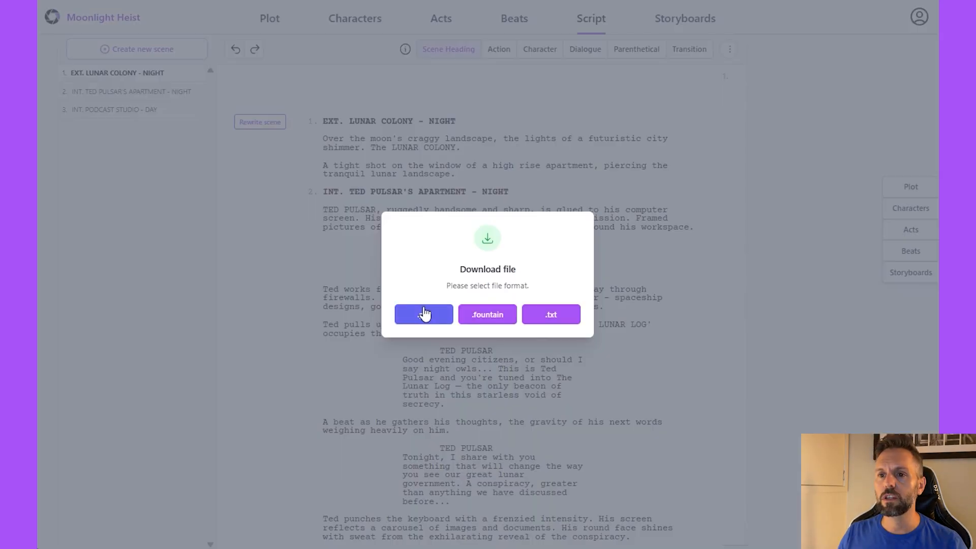
click(424, 314)
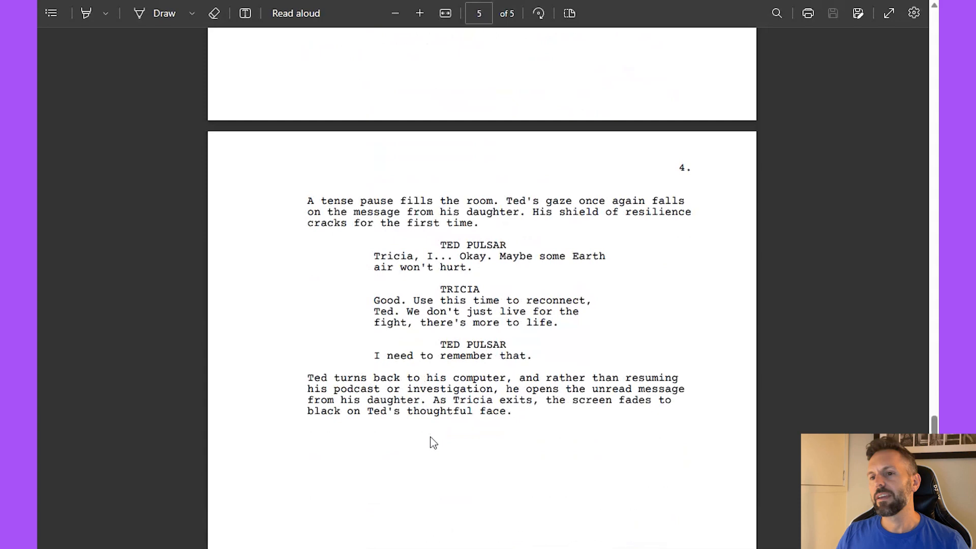
scroll(up, 3)
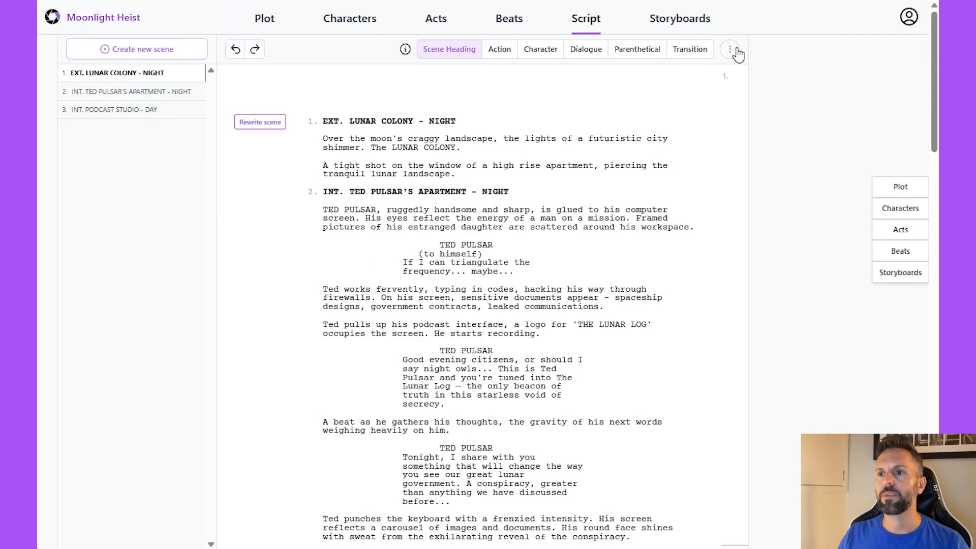
Download the screenplay again in .txt format.
click(730, 50)
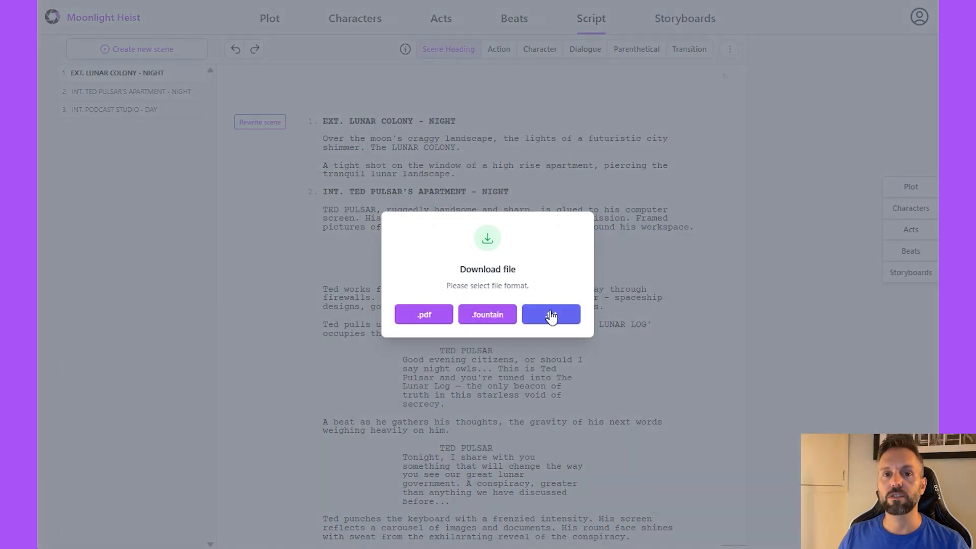
click(550, 314)
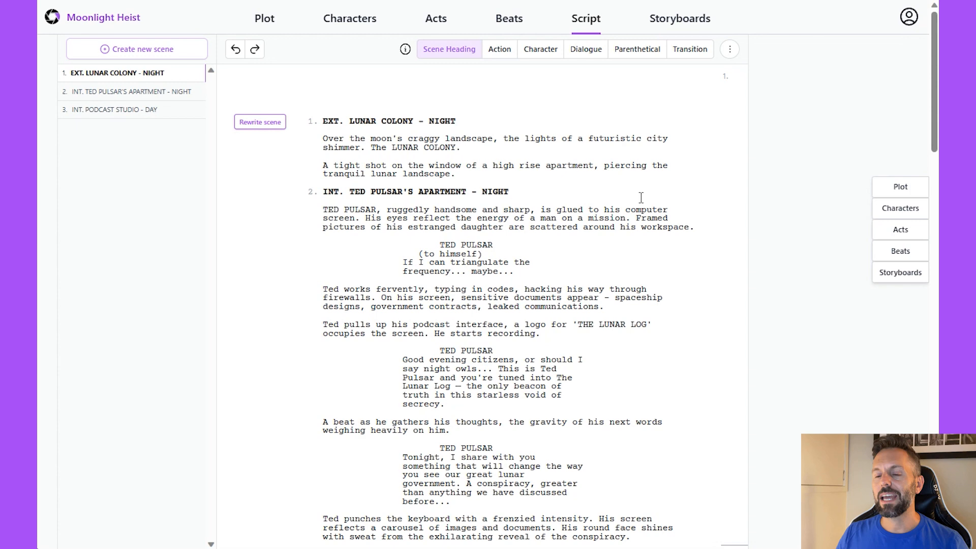
mouse_move(306, 196)
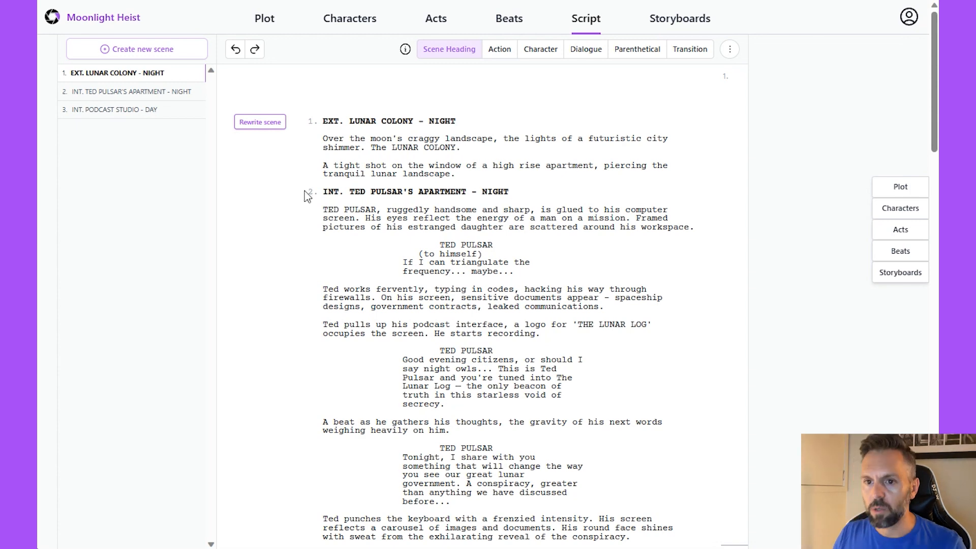
Create Scene 1, Shot 1 from 'A moon colony', saving the first generated sketch.
click(900, 272)
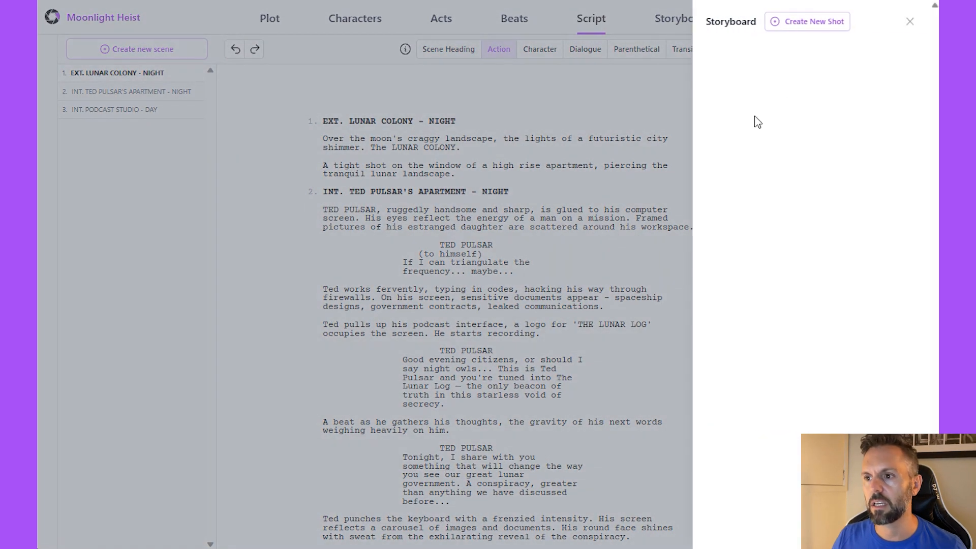
click(812, 21)
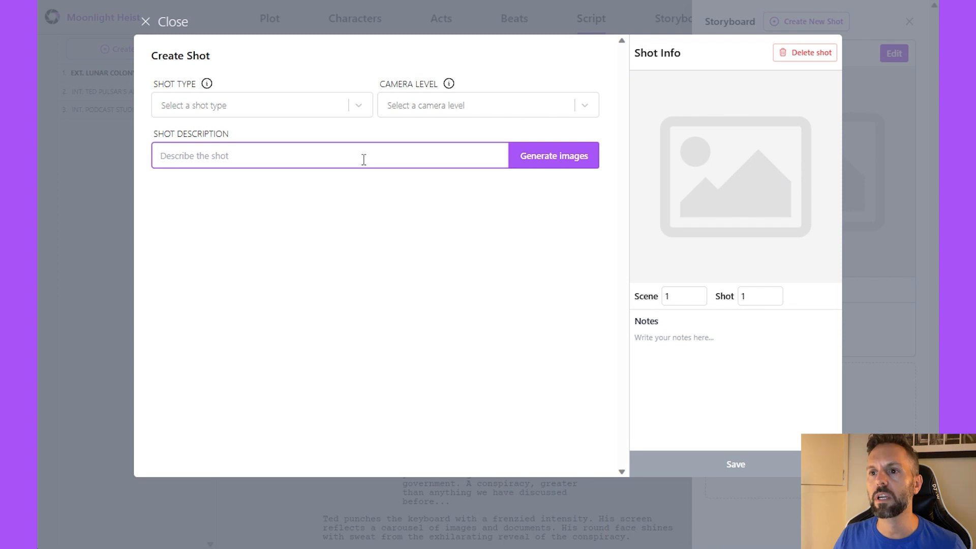
text(A moon)
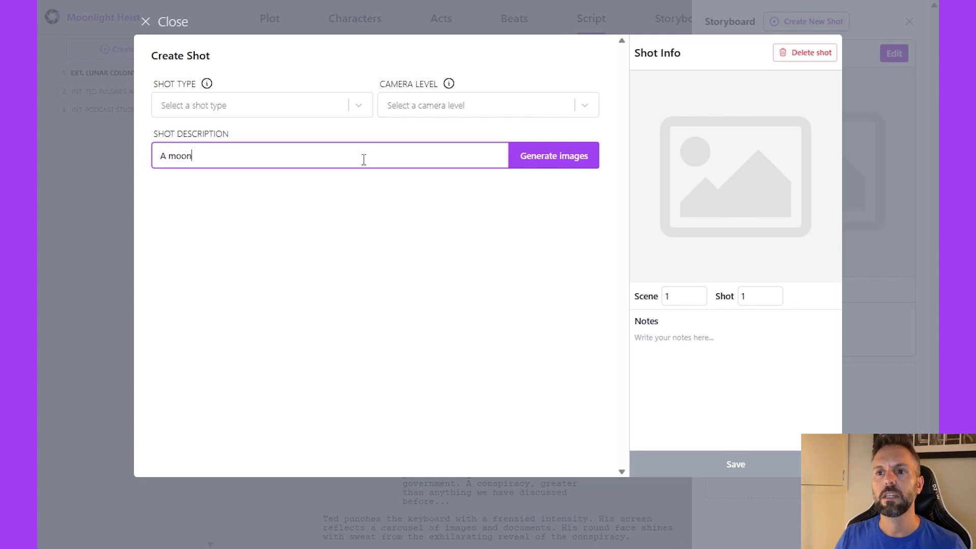
text(colony)
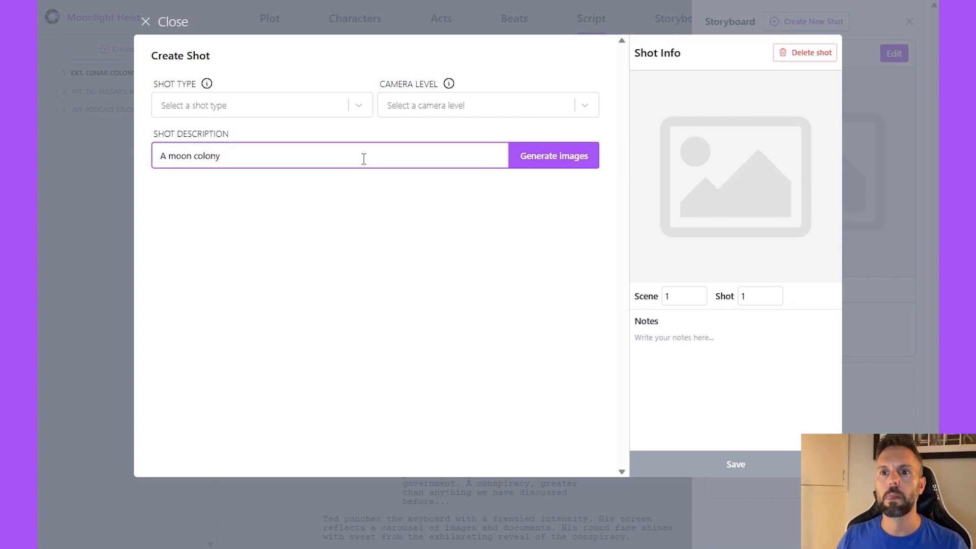
click(553, 156)
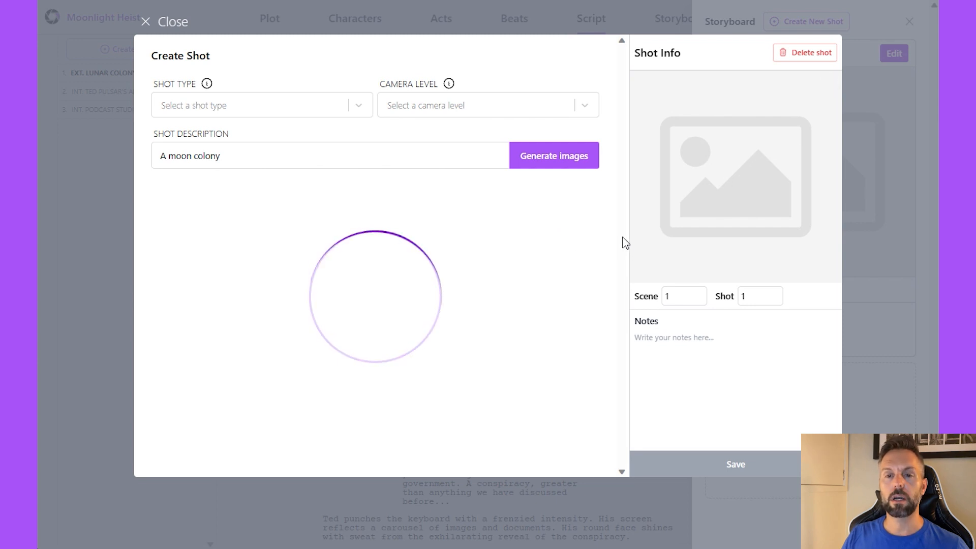
mouse_move(603, 210)
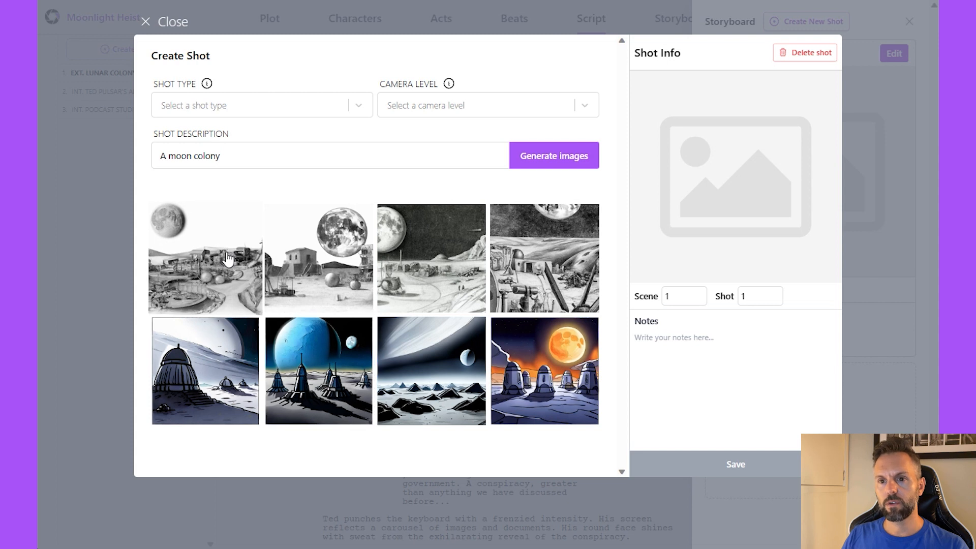
click(205, 258)
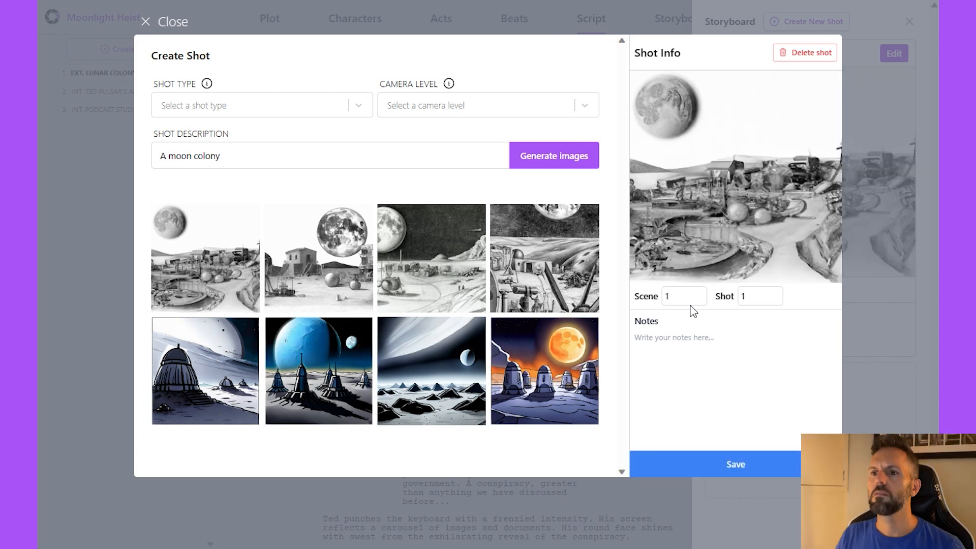
click(145, 22)
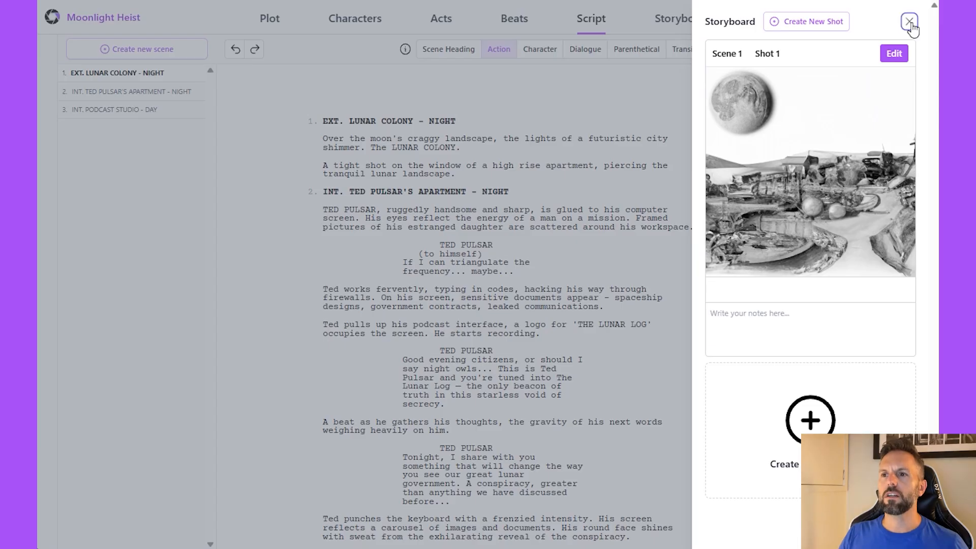
click(909, 22)
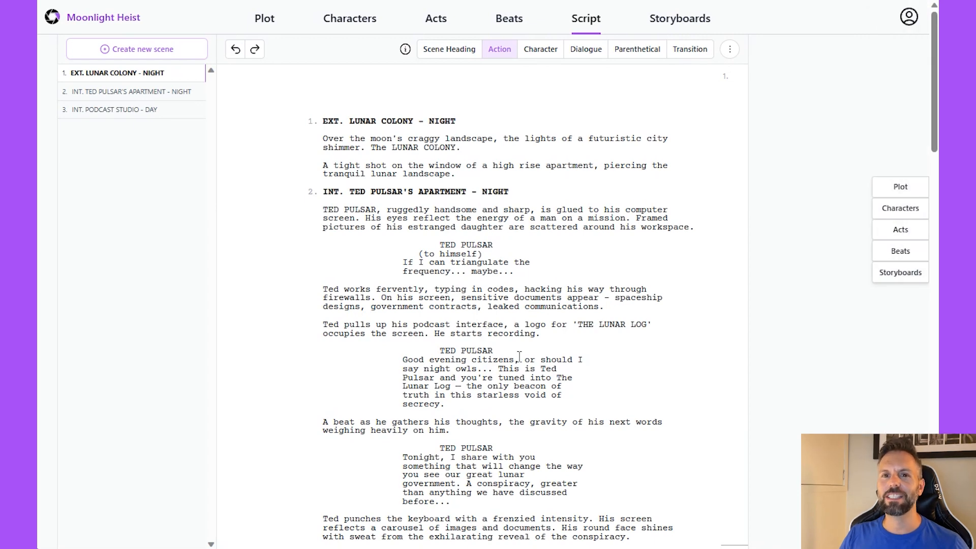
scroll(down, 3)
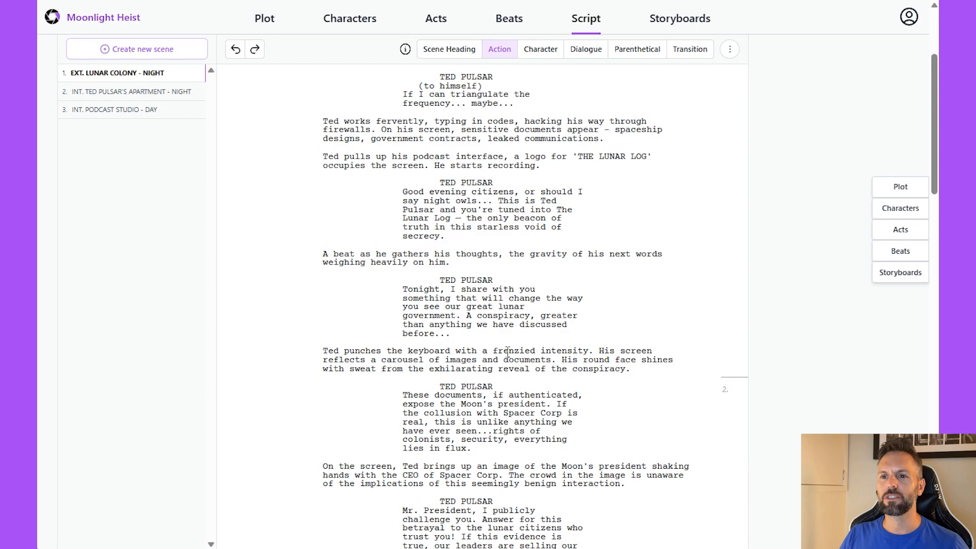
scroll(down, 3)
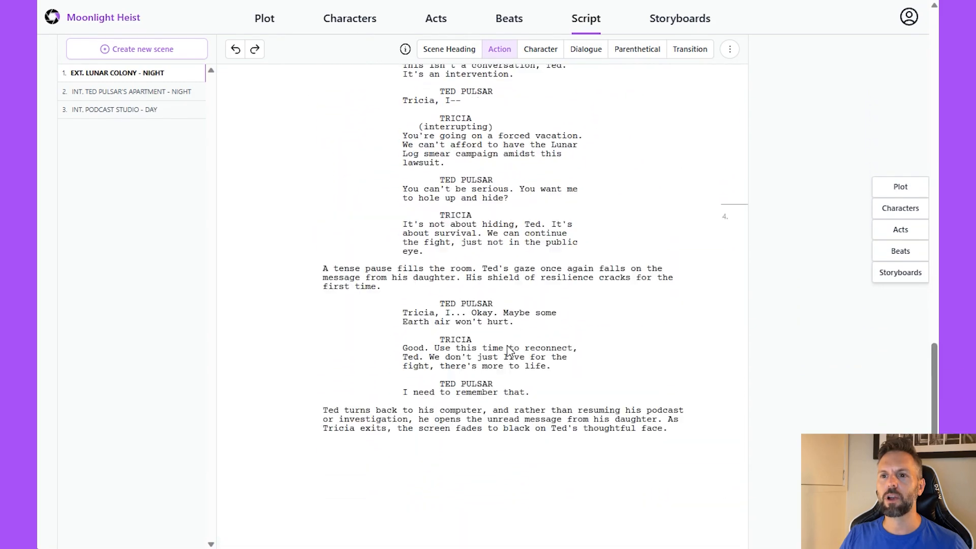
scroll(up, 3)
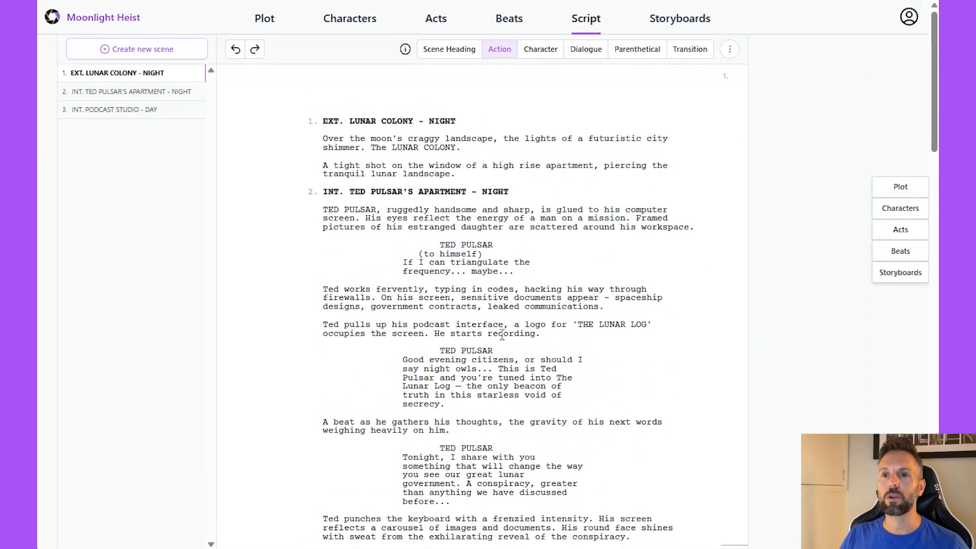
mouse_move(350, 18)
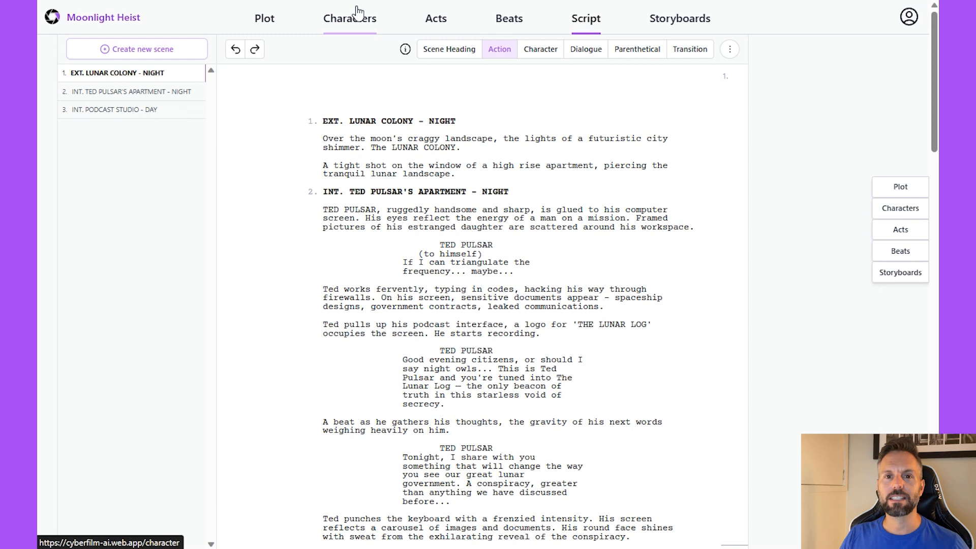